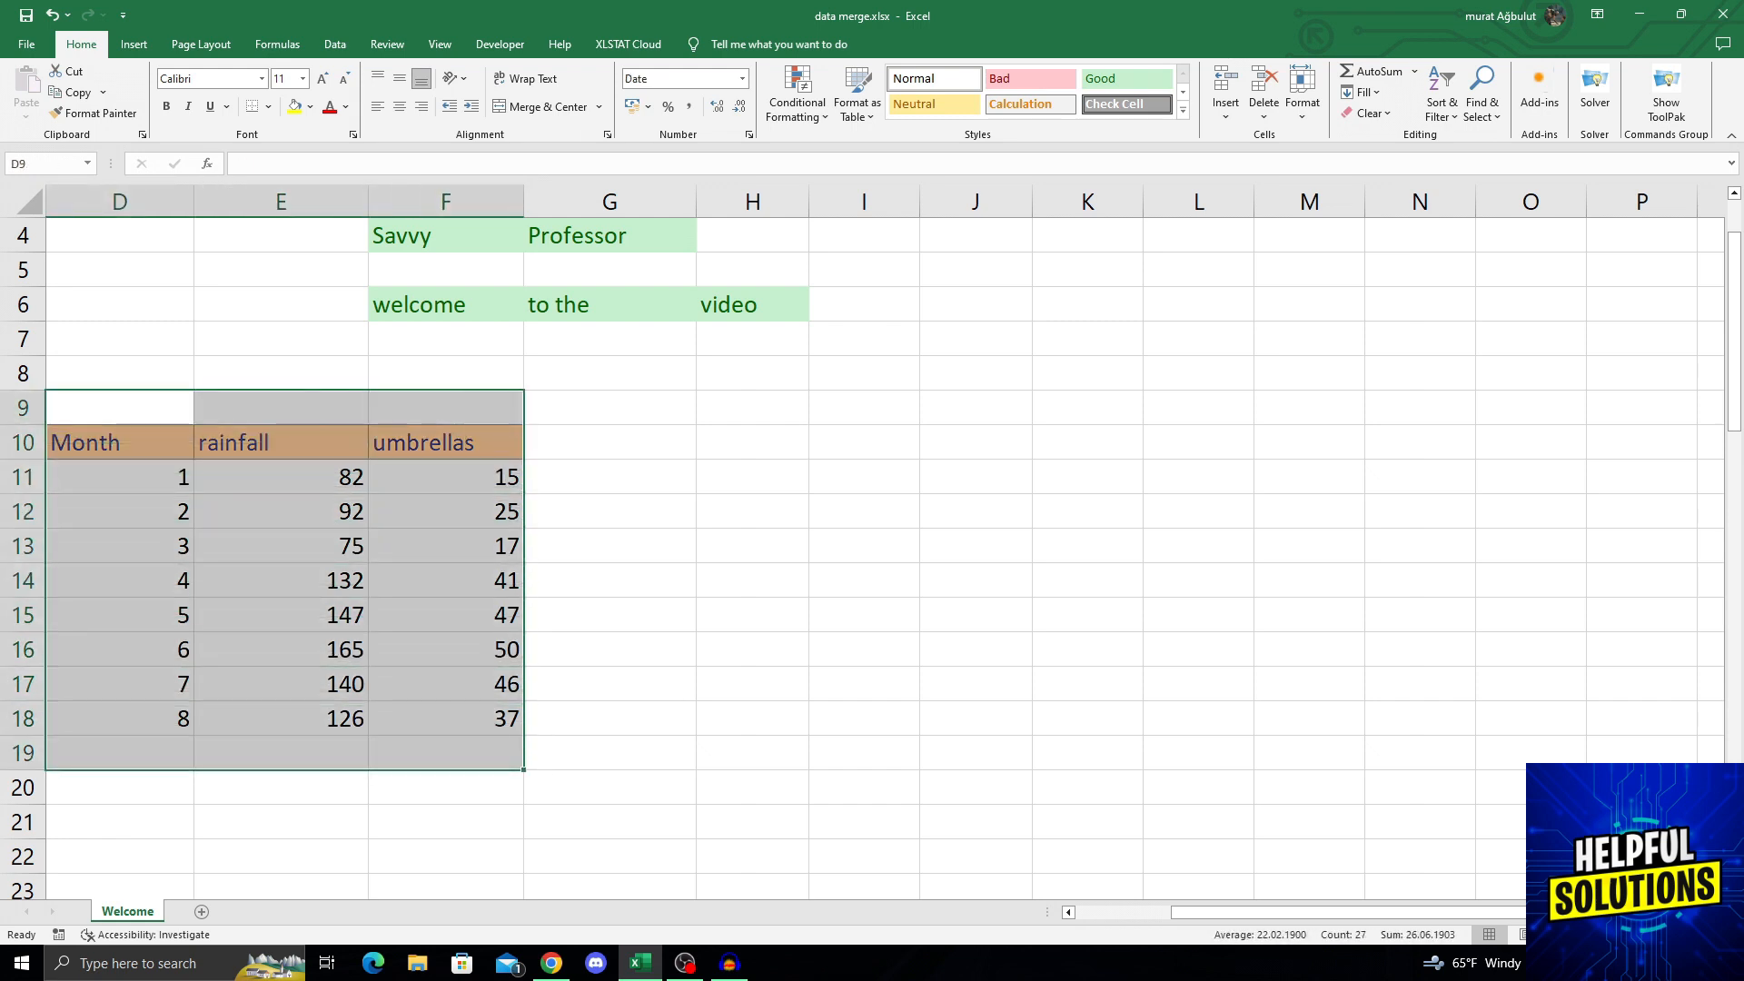
- Deselect the rainfall/umbrellas table and reach the add-in store via Get Add-ins
{"action": "left_click", "coordinate": [610, 407]}
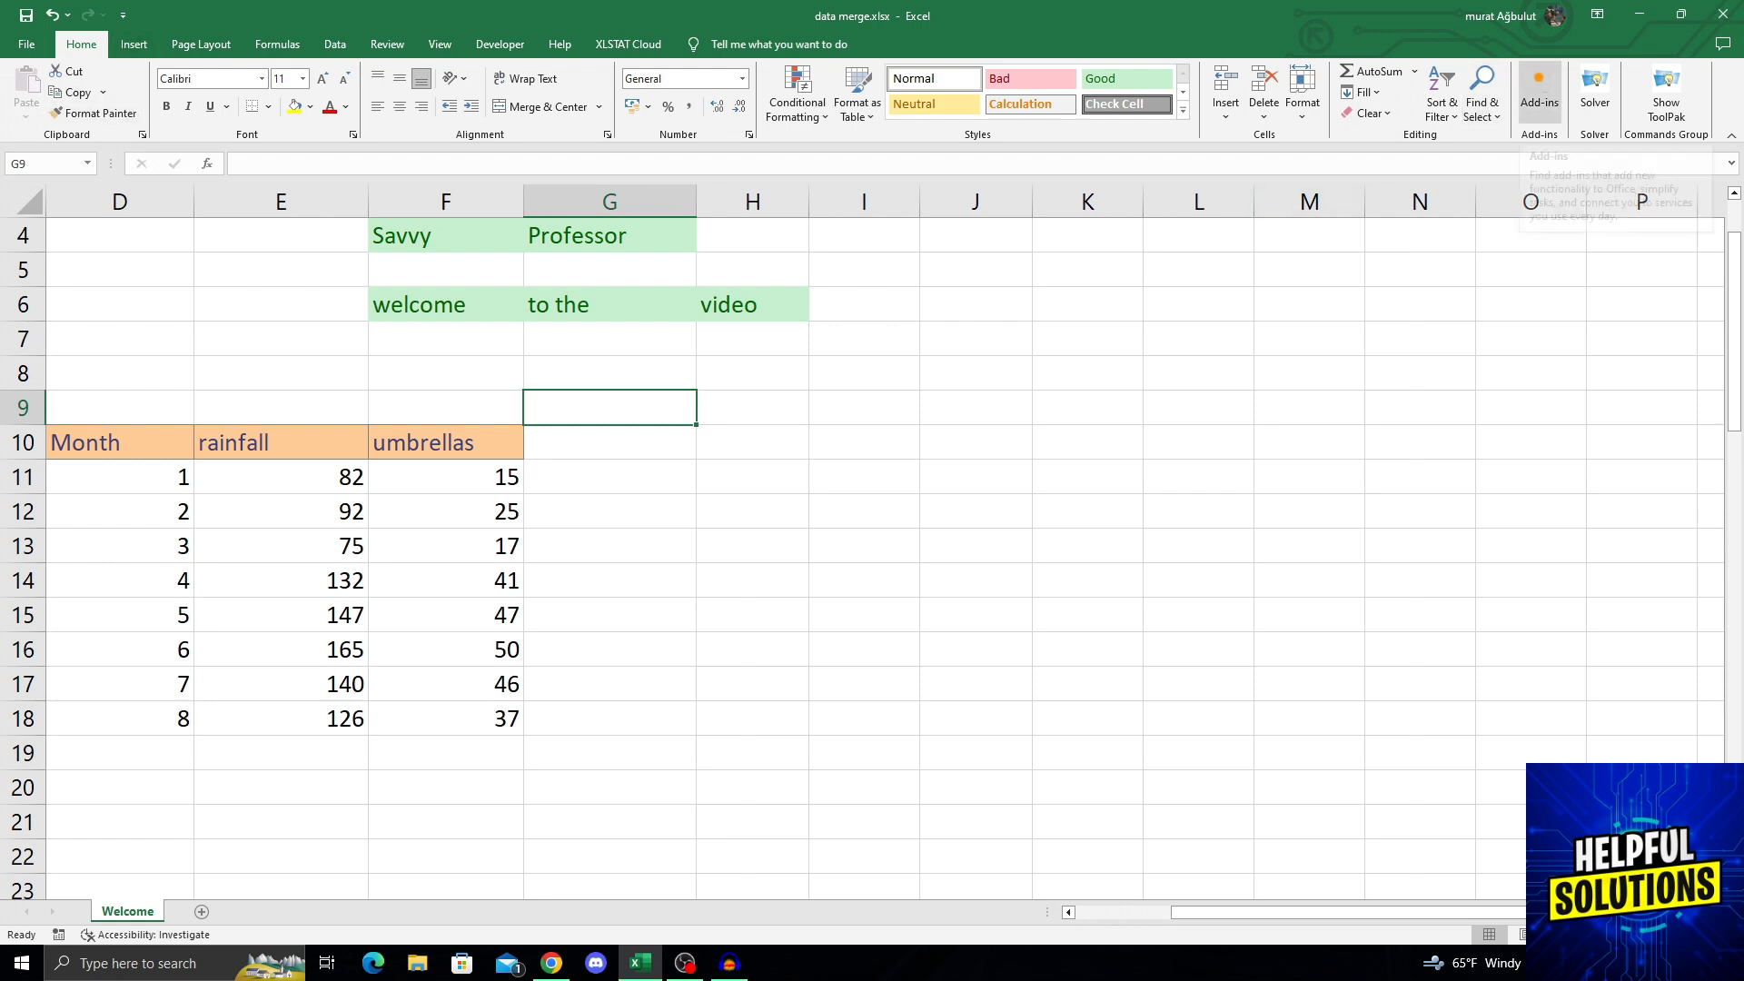
{"action": "mouse_move", "coordinate": [1541, 83]}
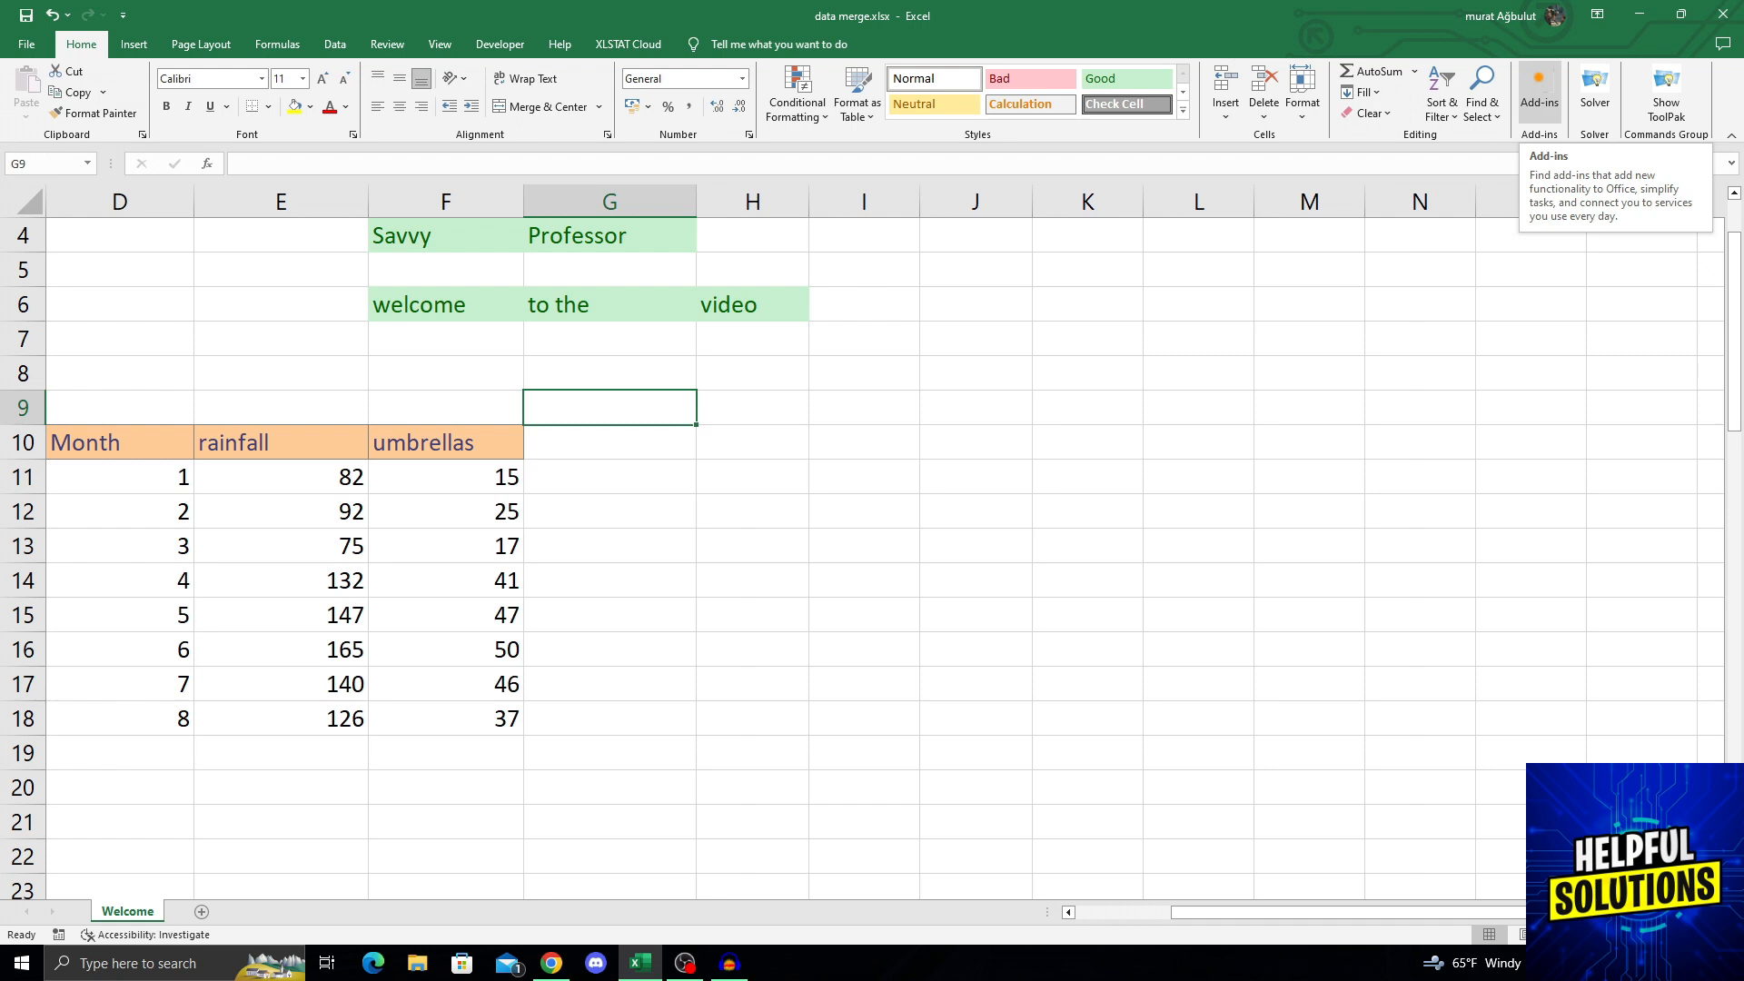
{"action": "left_click", "coordinate": [1540, 82]}
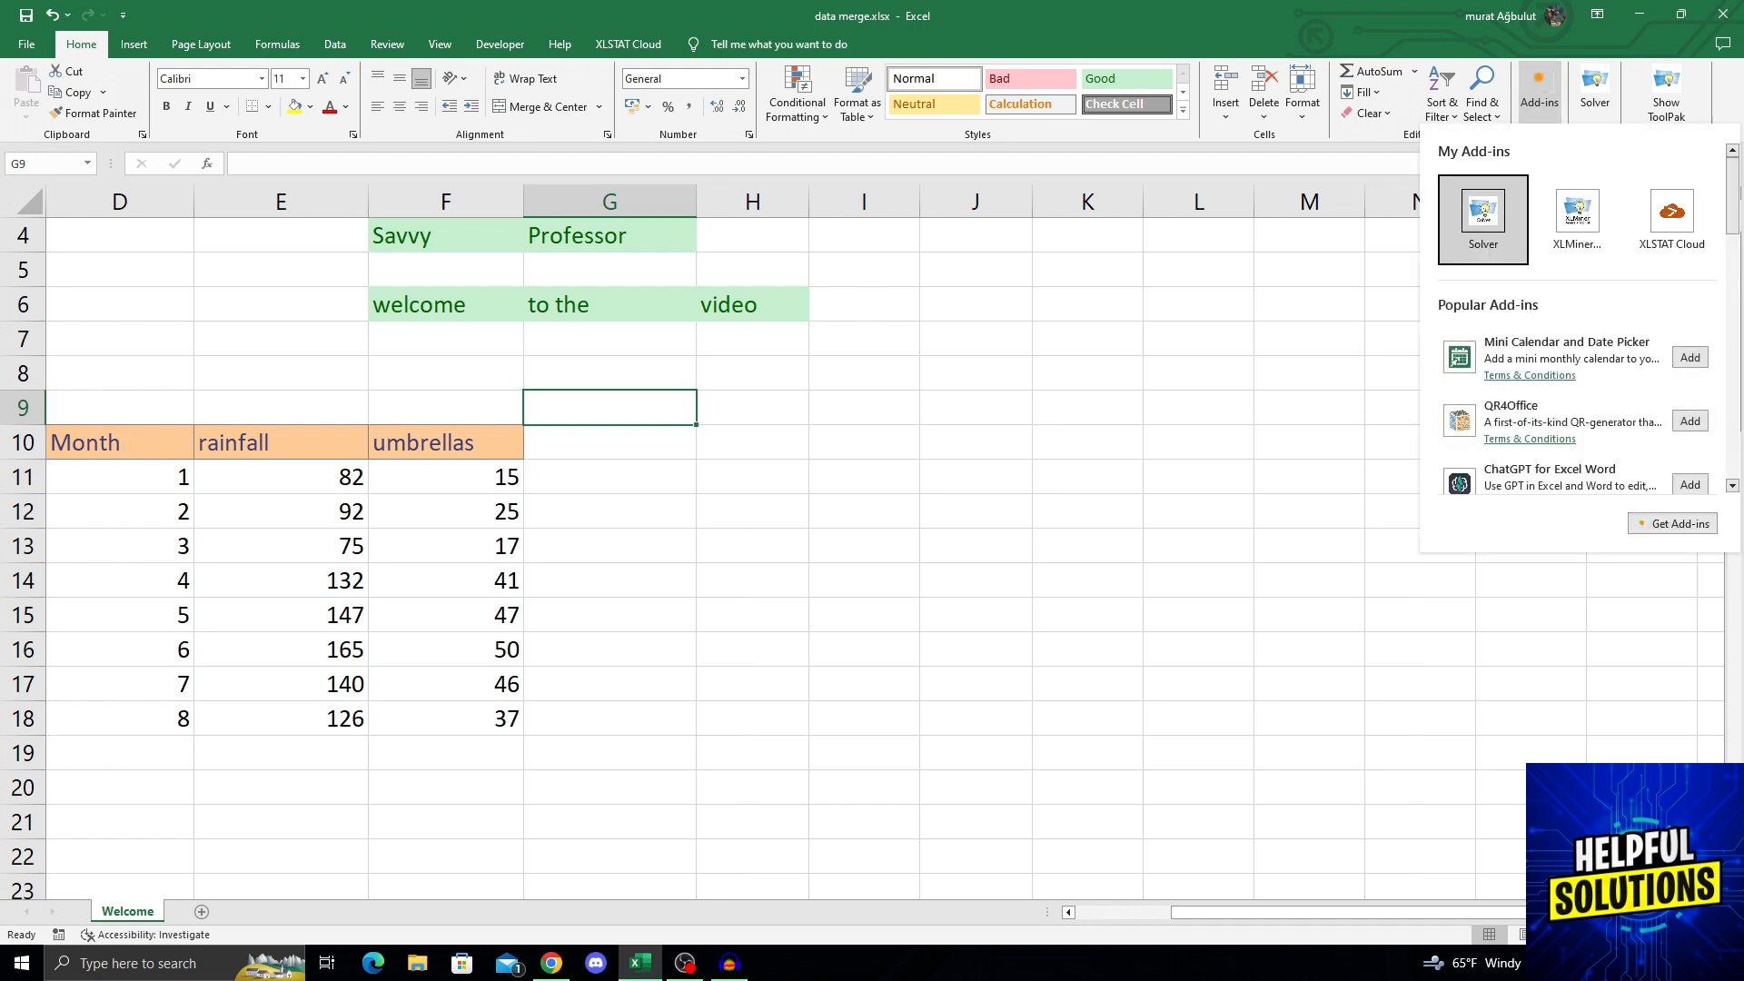
{"action": "left_click", "coordinate": [1576, 211]}
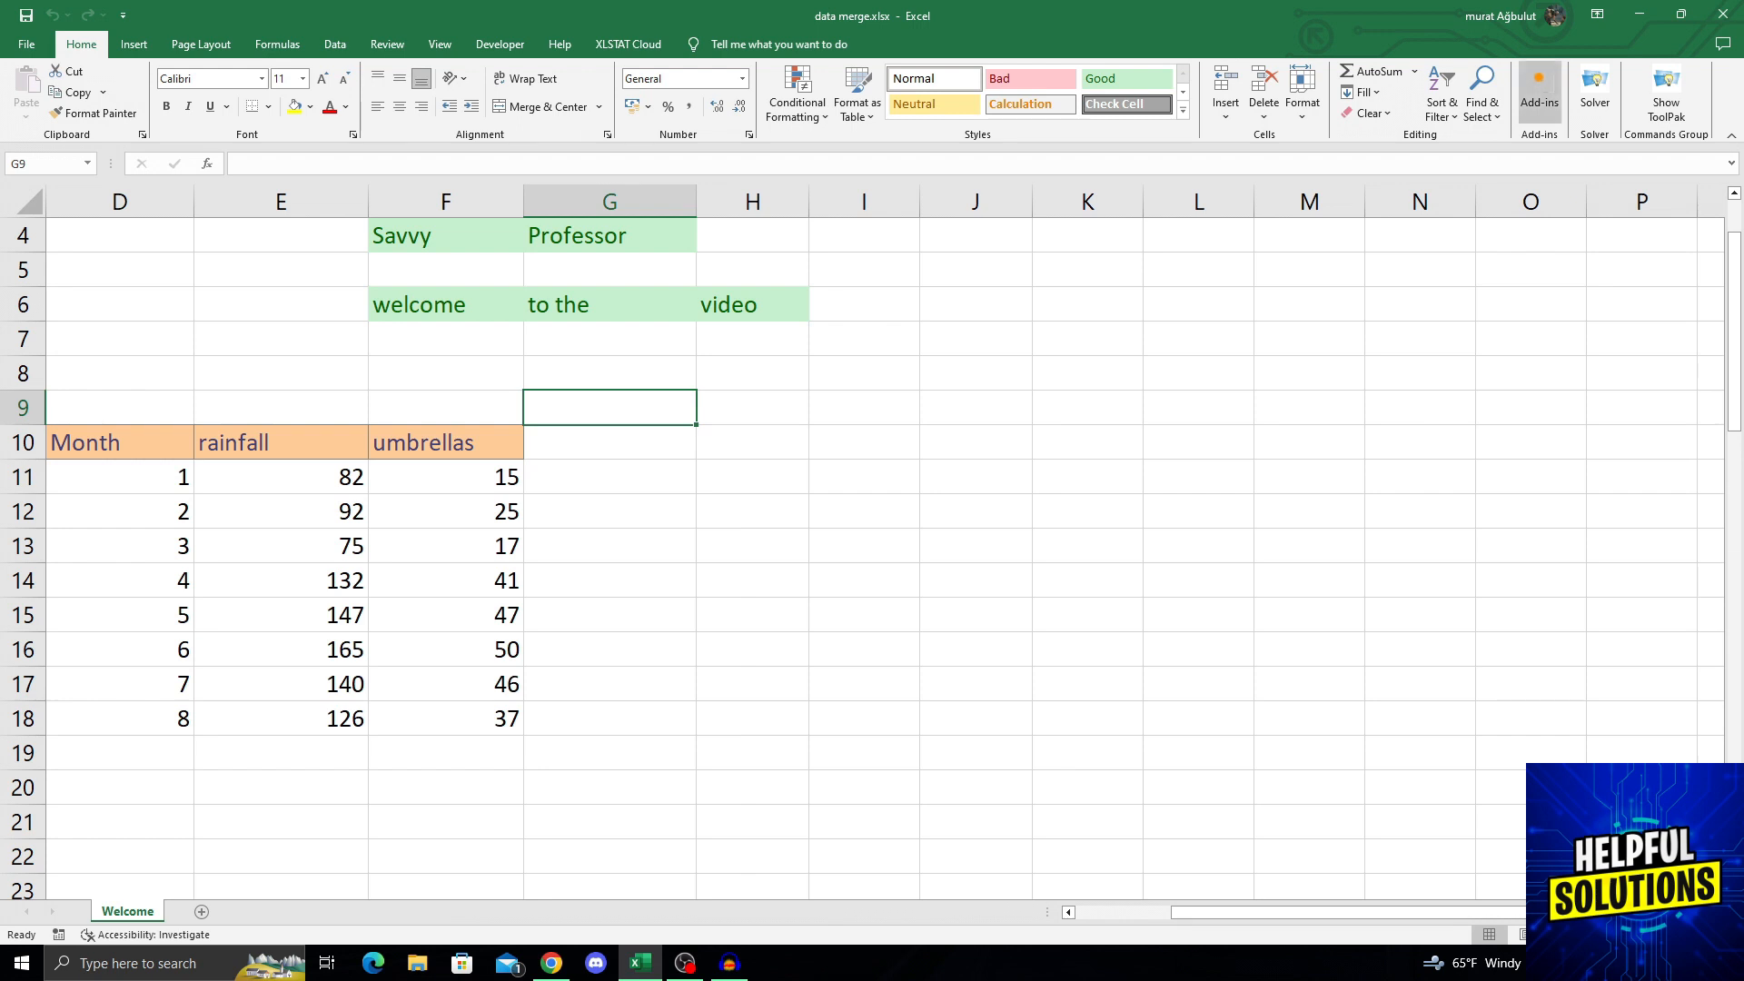
{"action": "left_click", "coordinate": [1538, 82]}
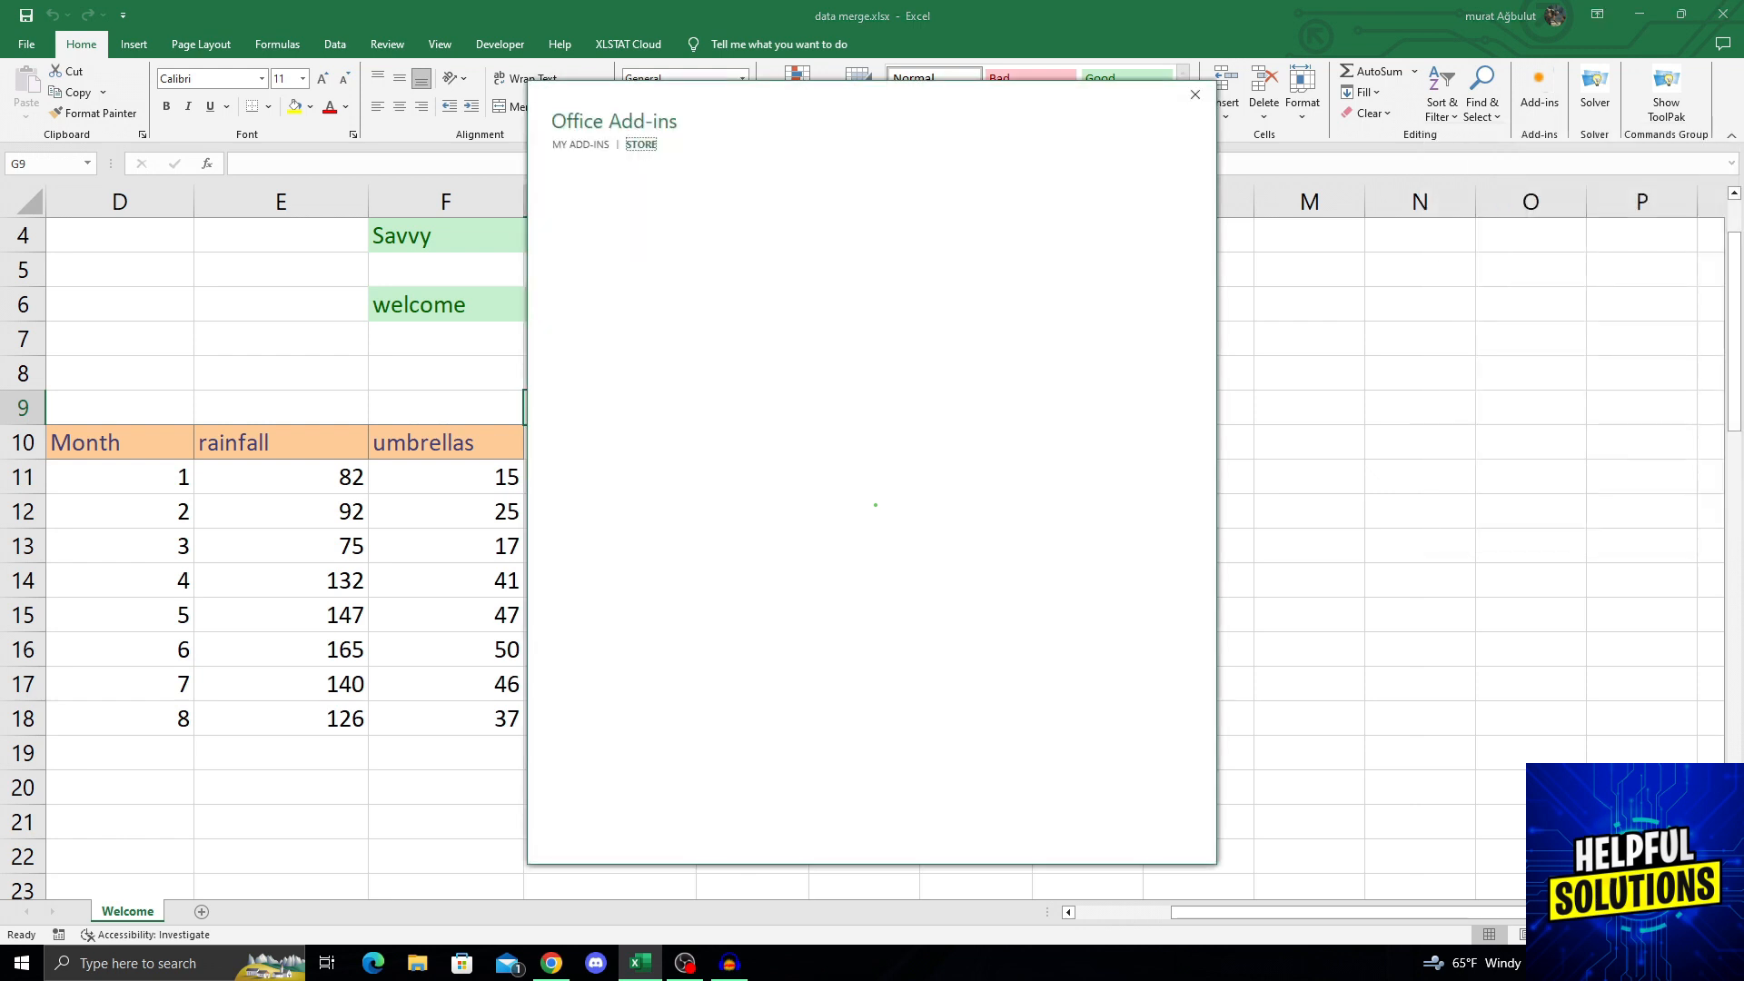
- Search the store for 'anal' and add the XLMiner Analysis ToolPak
{"action": "left_click", "coordinate": [639, 143]}
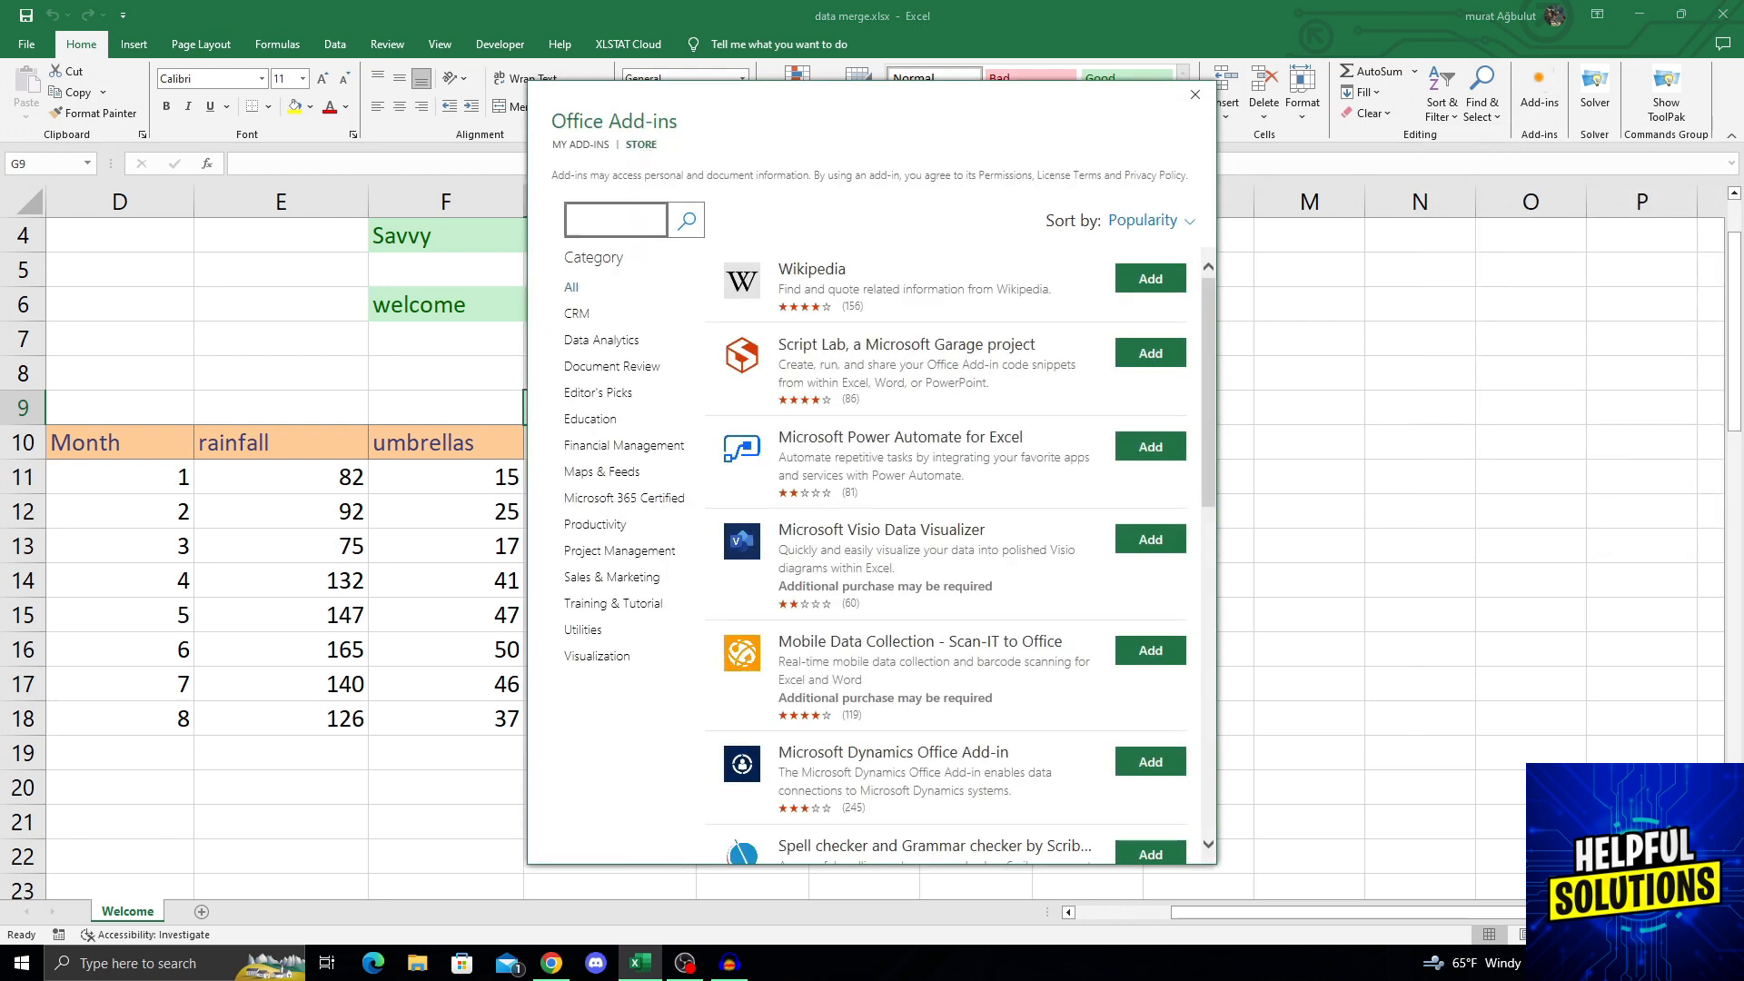
{"action": "type", "text": "analysis"}
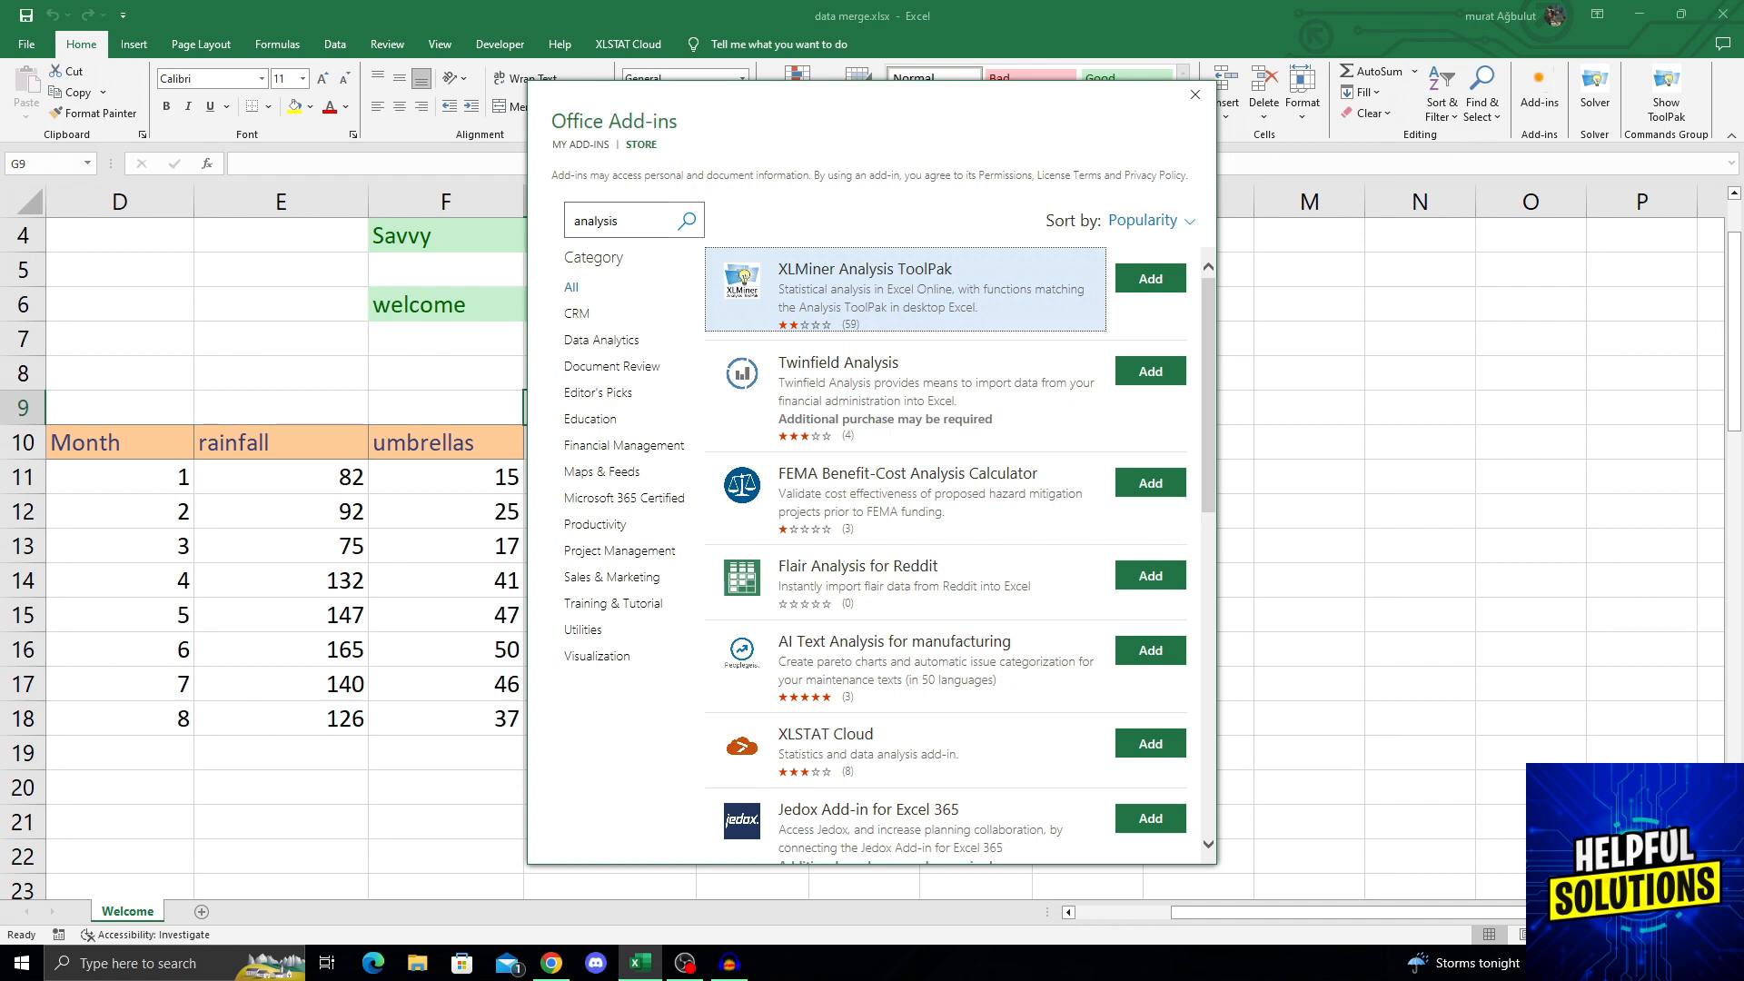
{"action": "left_click", "coordinate": [865, 269]}
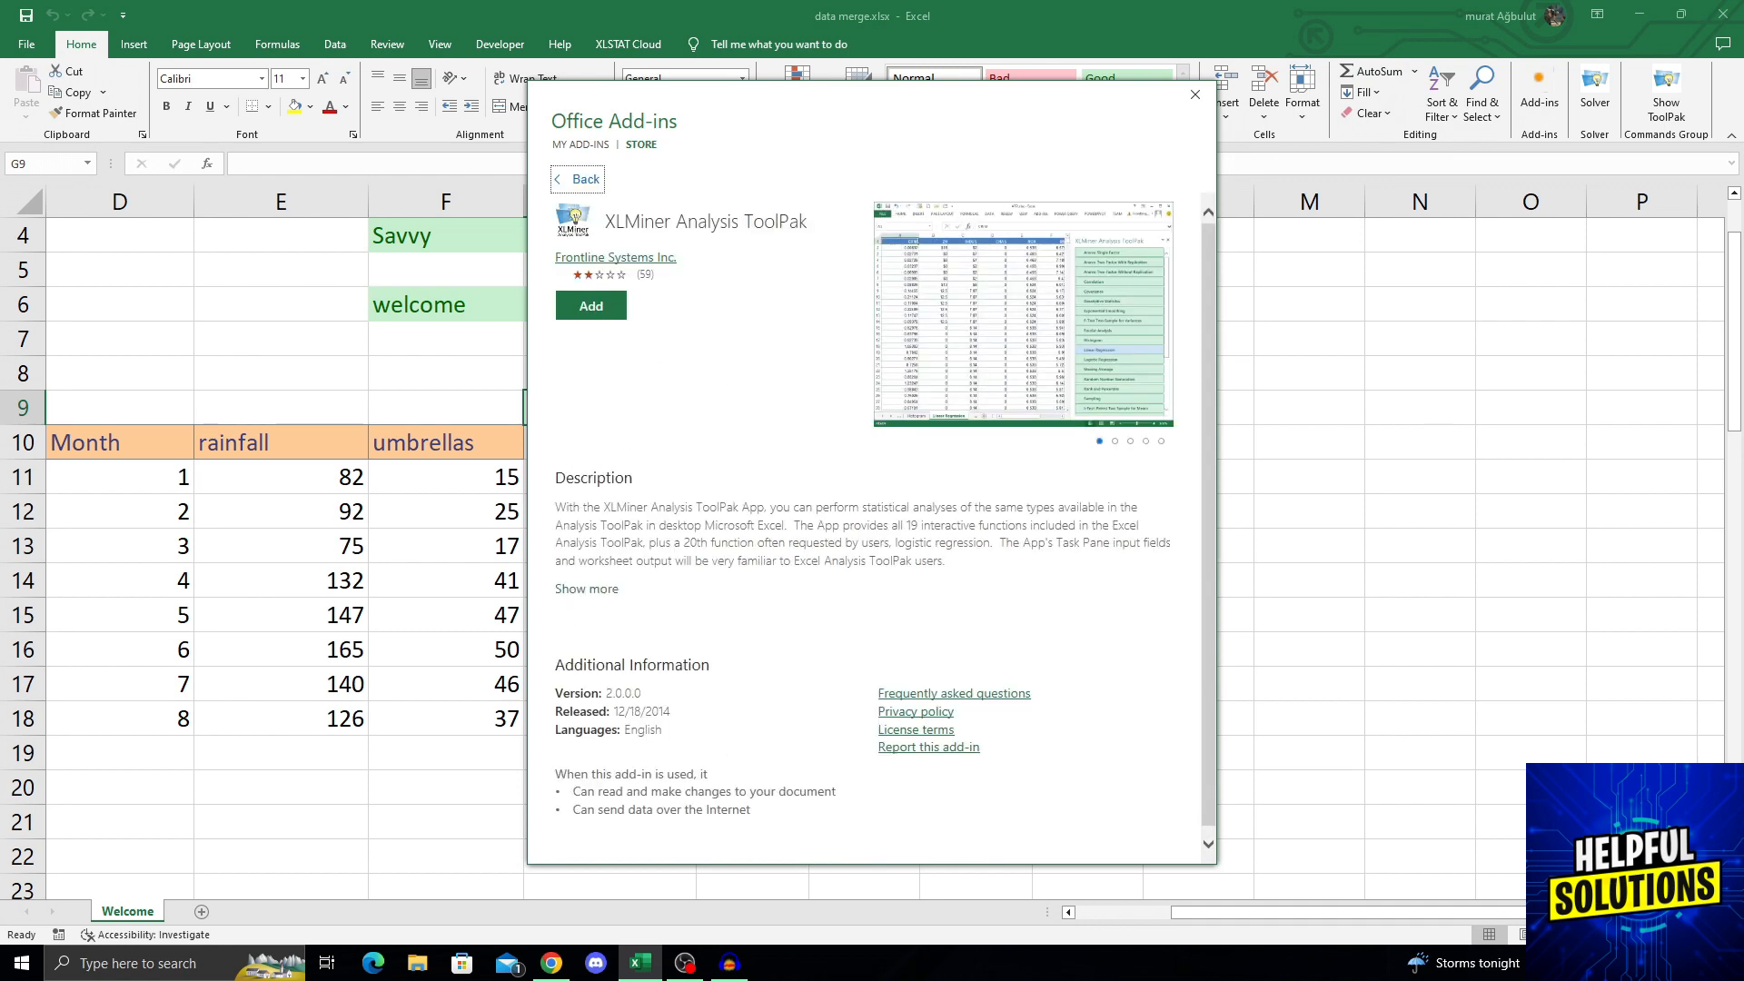
{"action": "left_click", "coordinate": [591, 305]}
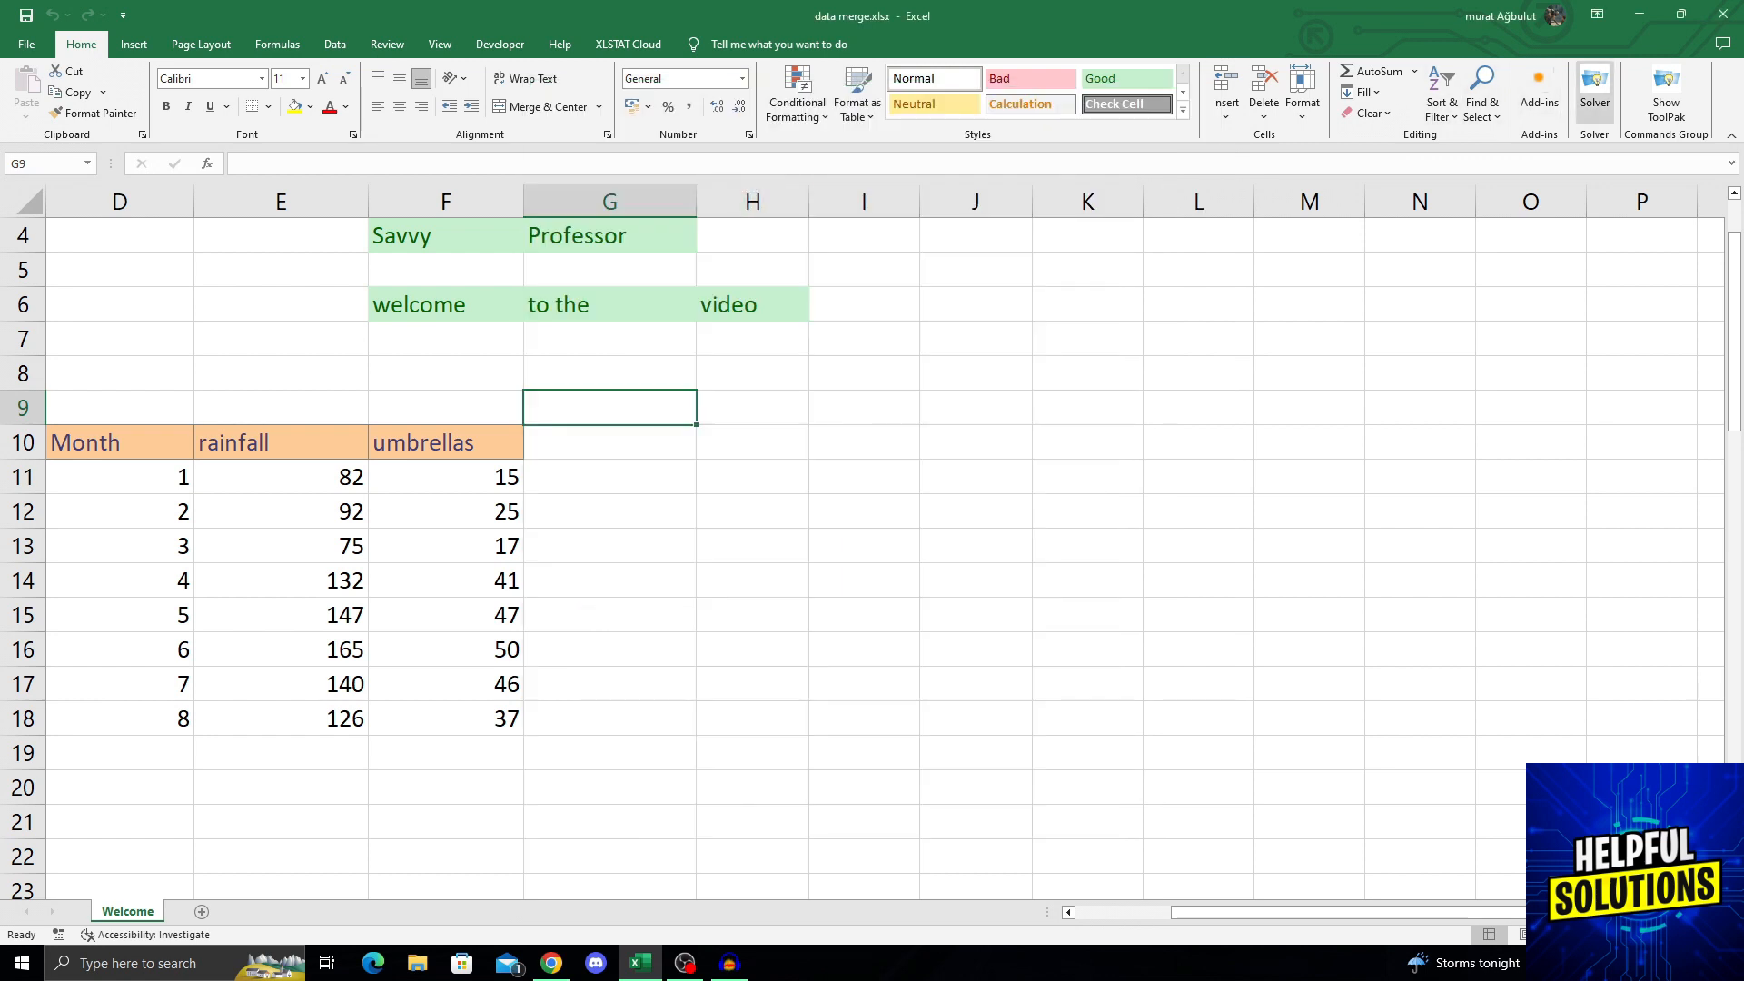
{"action": "mouse_move", "coordinate": [1666, 85]}
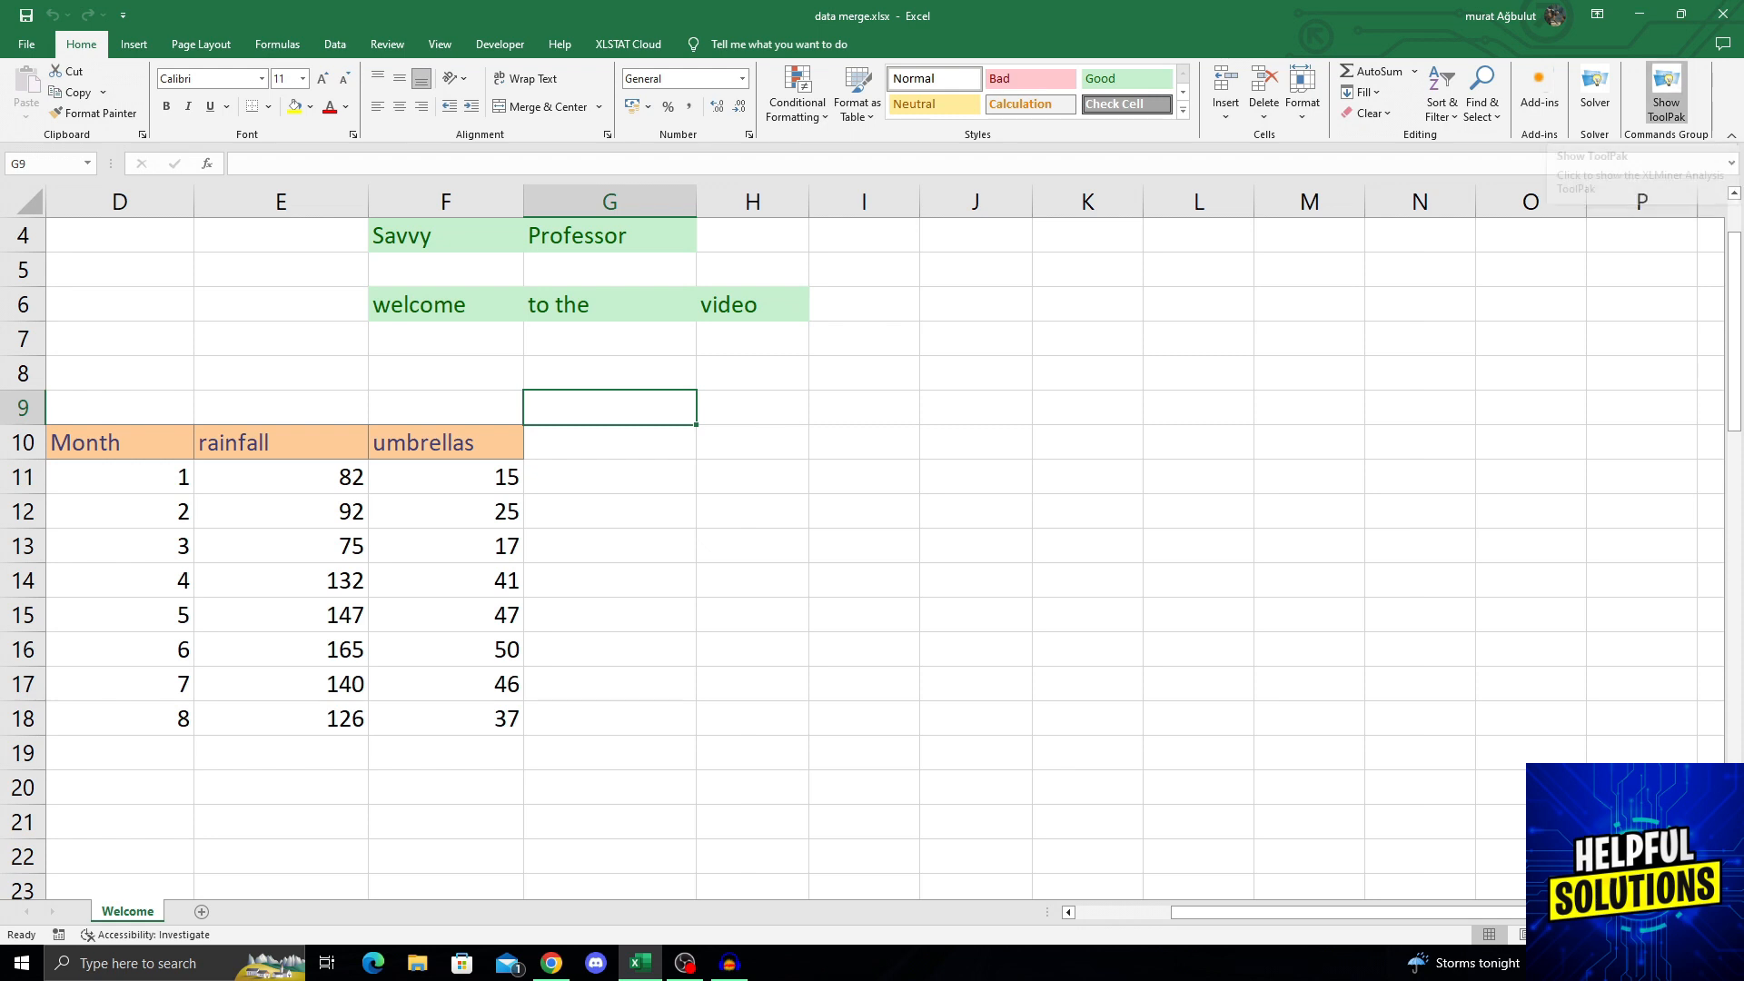
- Show the XLMiner ToolPak pane and scroll to its list of analyses
{"action": "left_click", "coordinate": [1666, 82]}
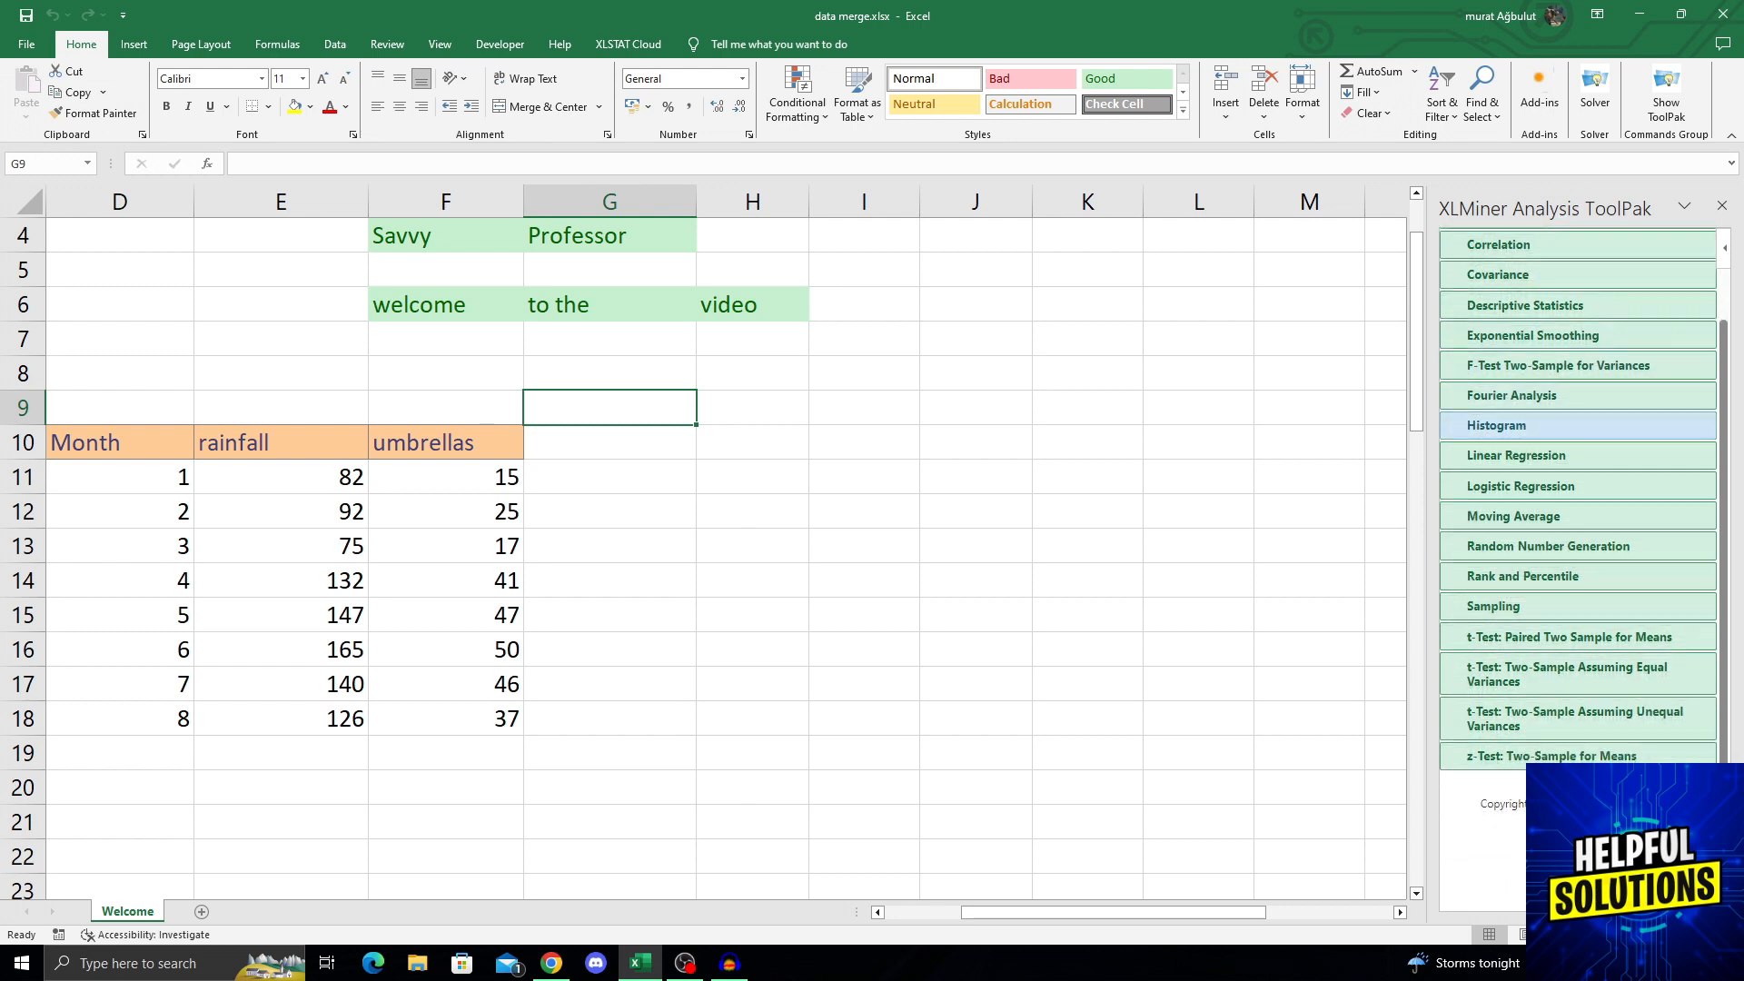
{"action": "mouse_move", "coordinate": [1518, 486]}
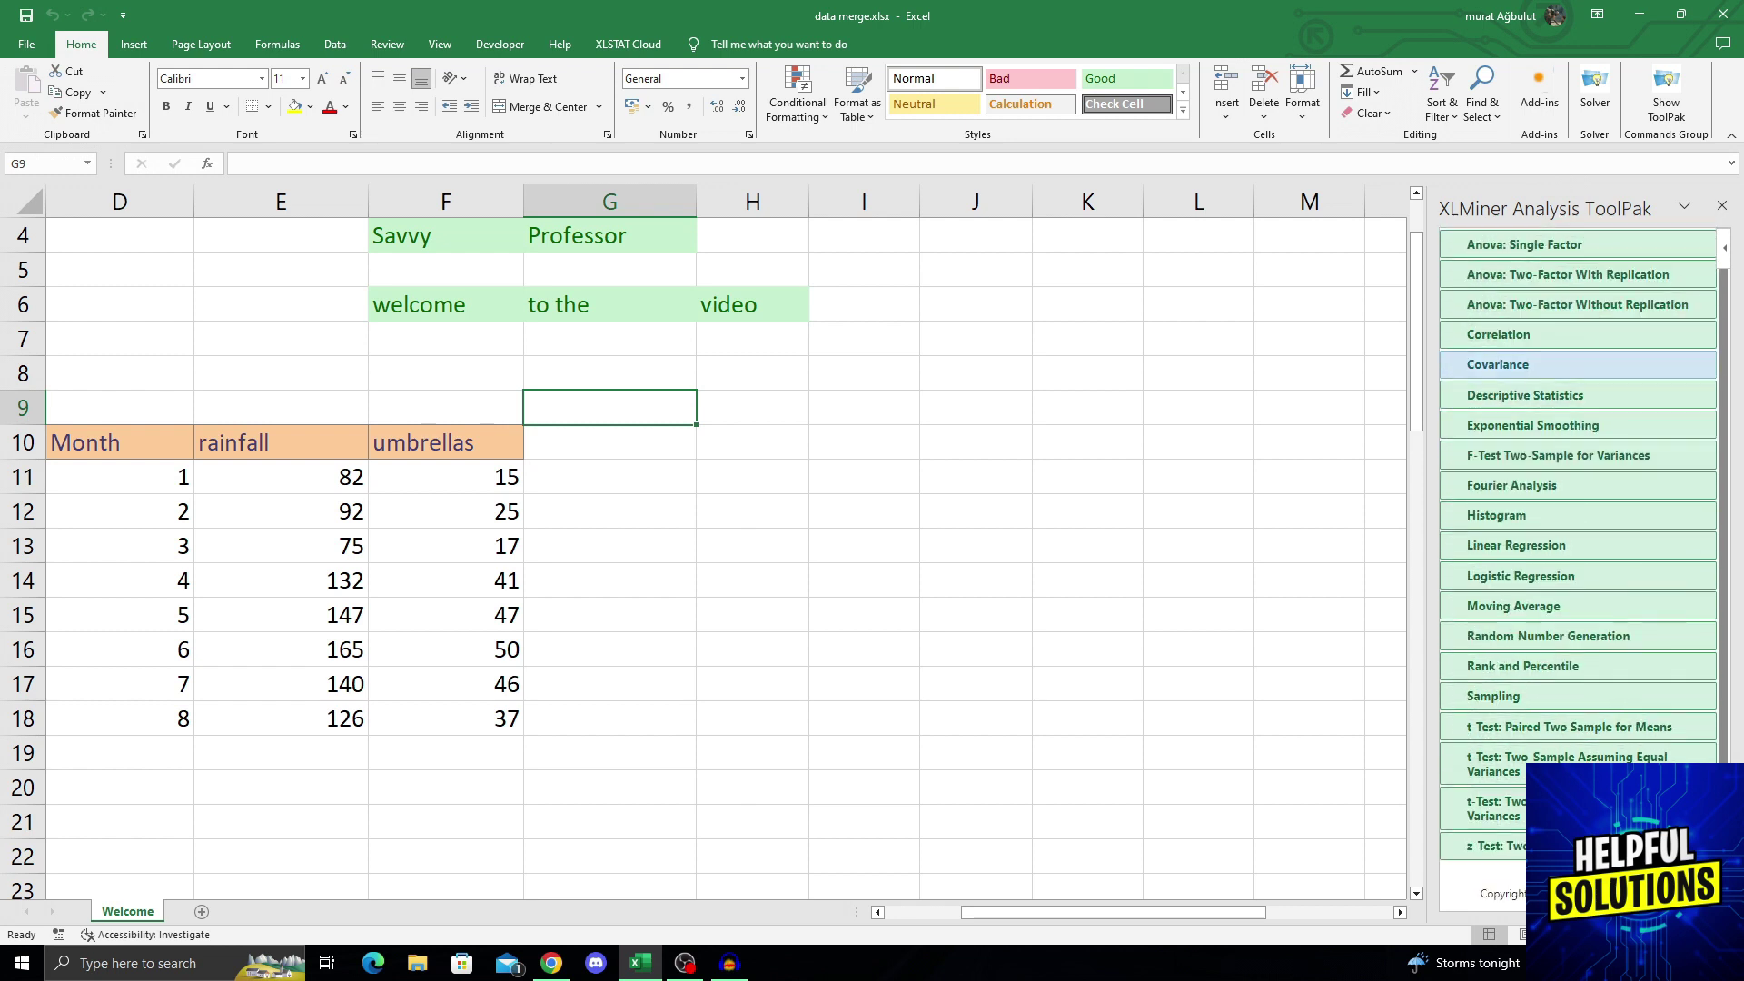
{"action": "mouse_move", "coordinate": [1523, 396]}
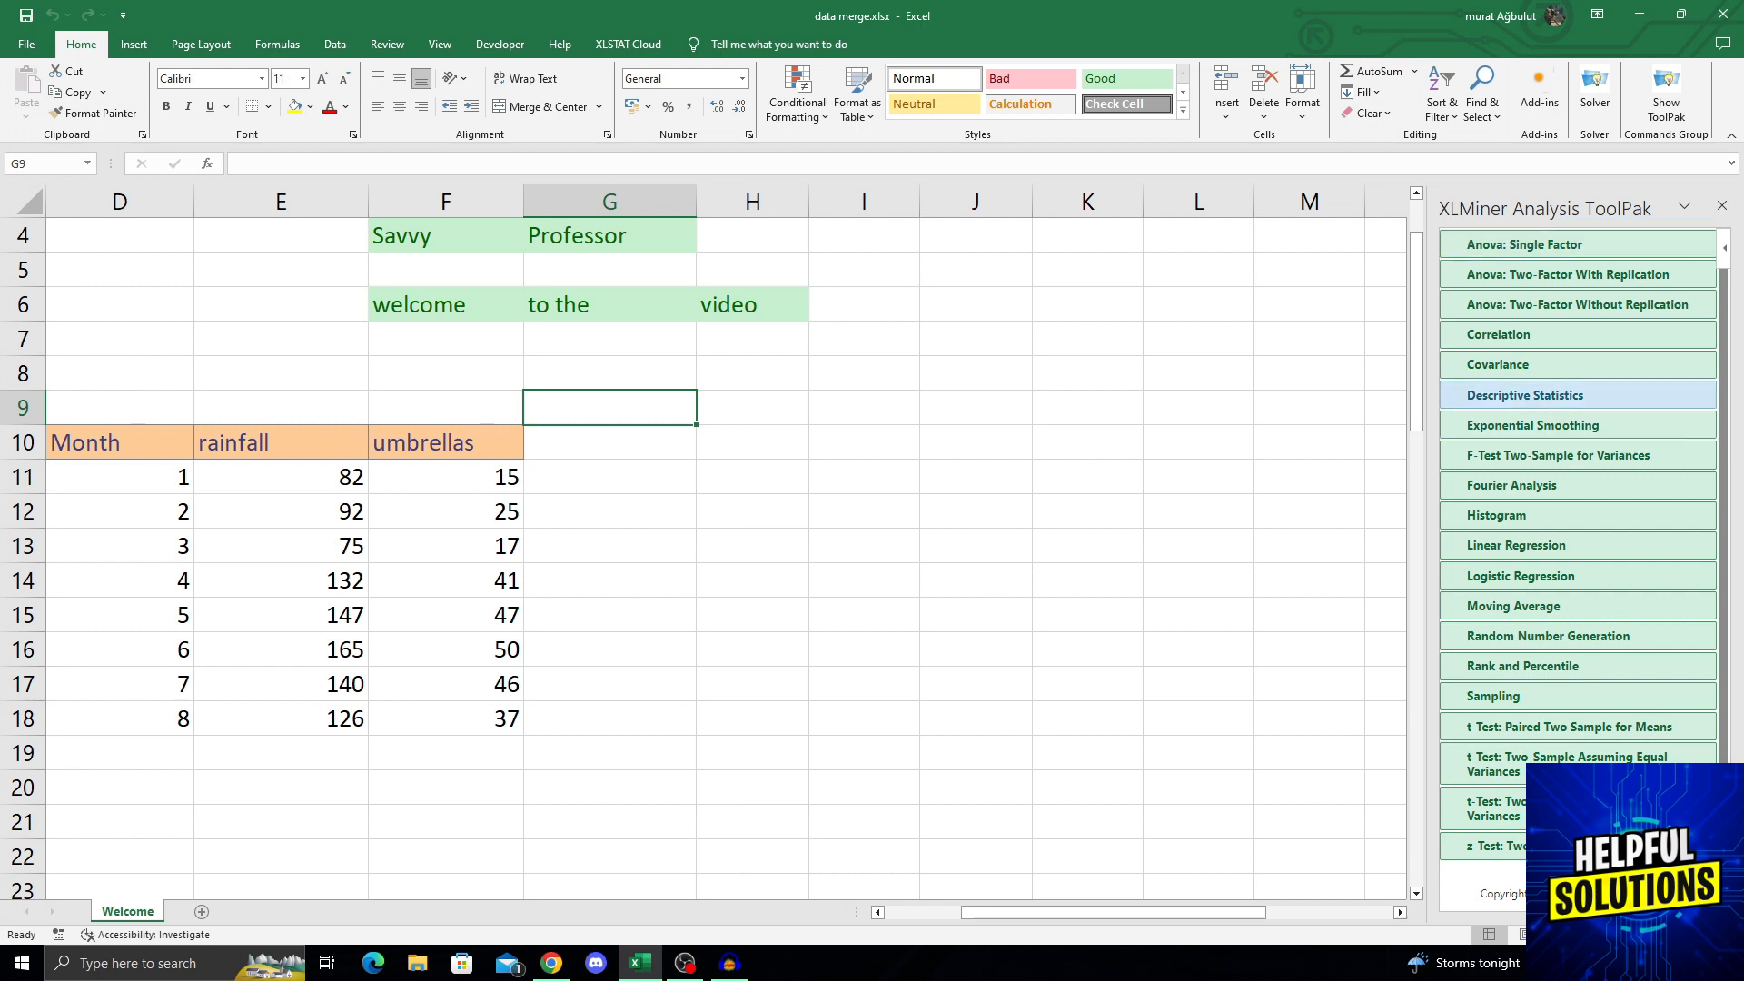
{"action": "mouse_move", "coordinate": [1496, 363]}
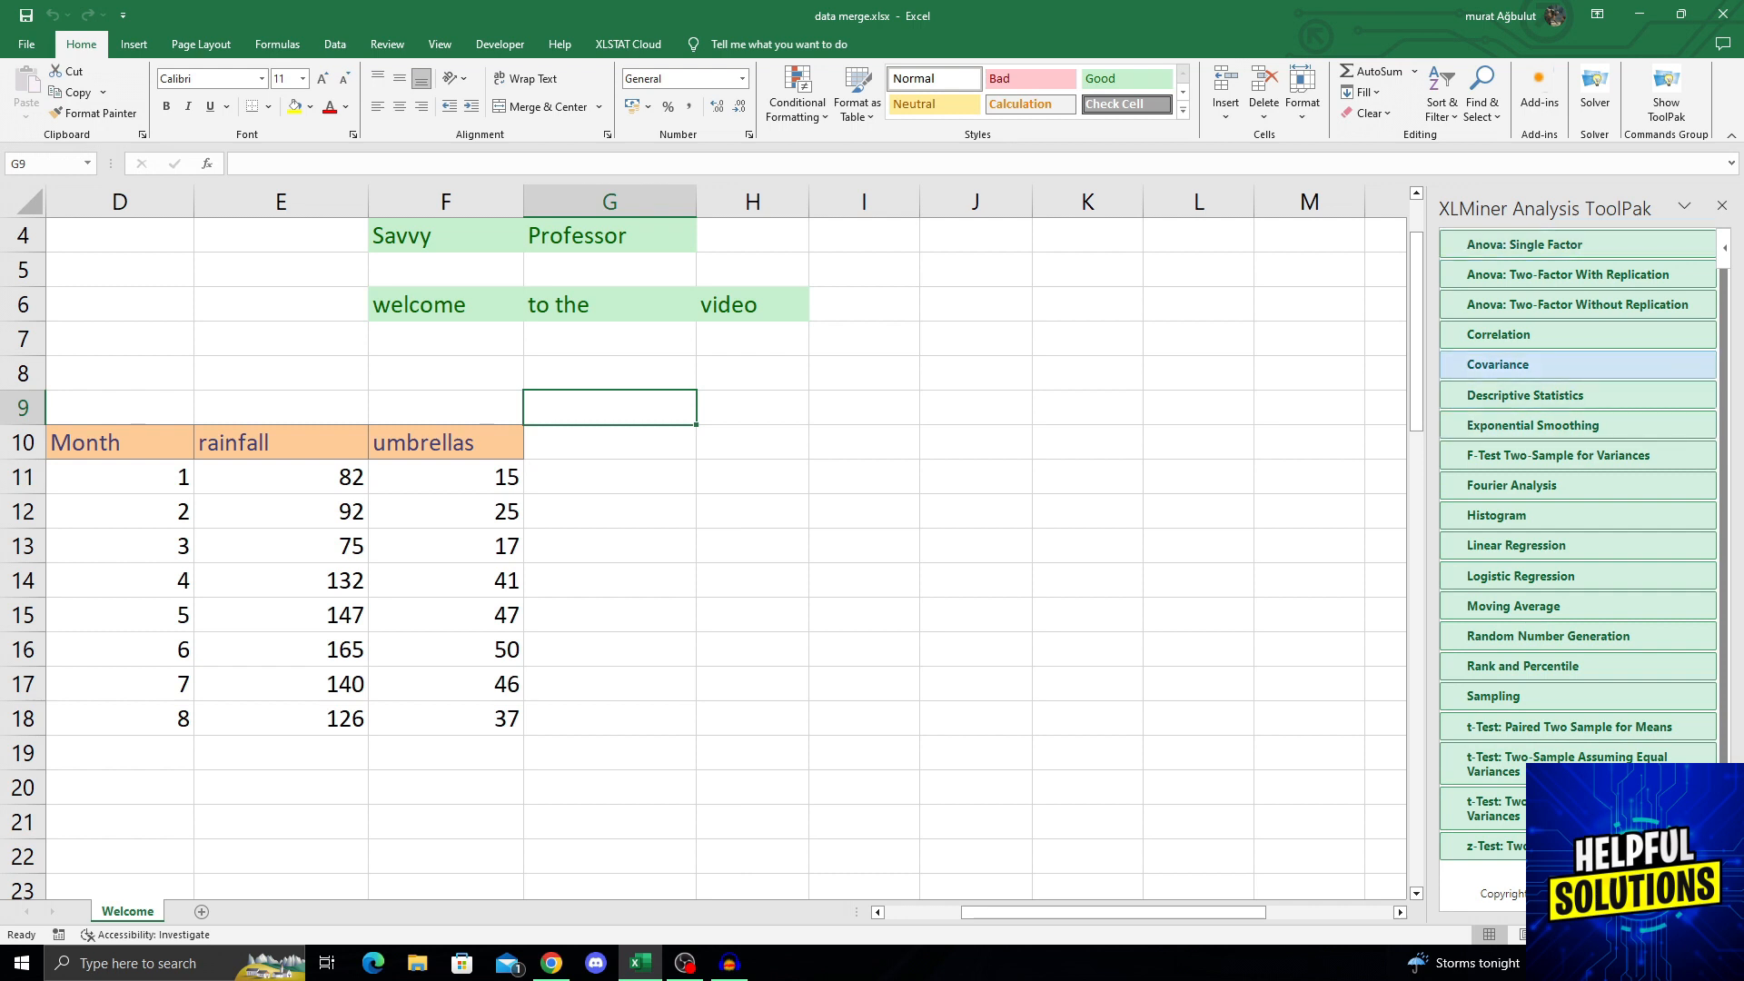
{"action": "scroll", "scroll_direction": "down", "scroll_amount": 3}
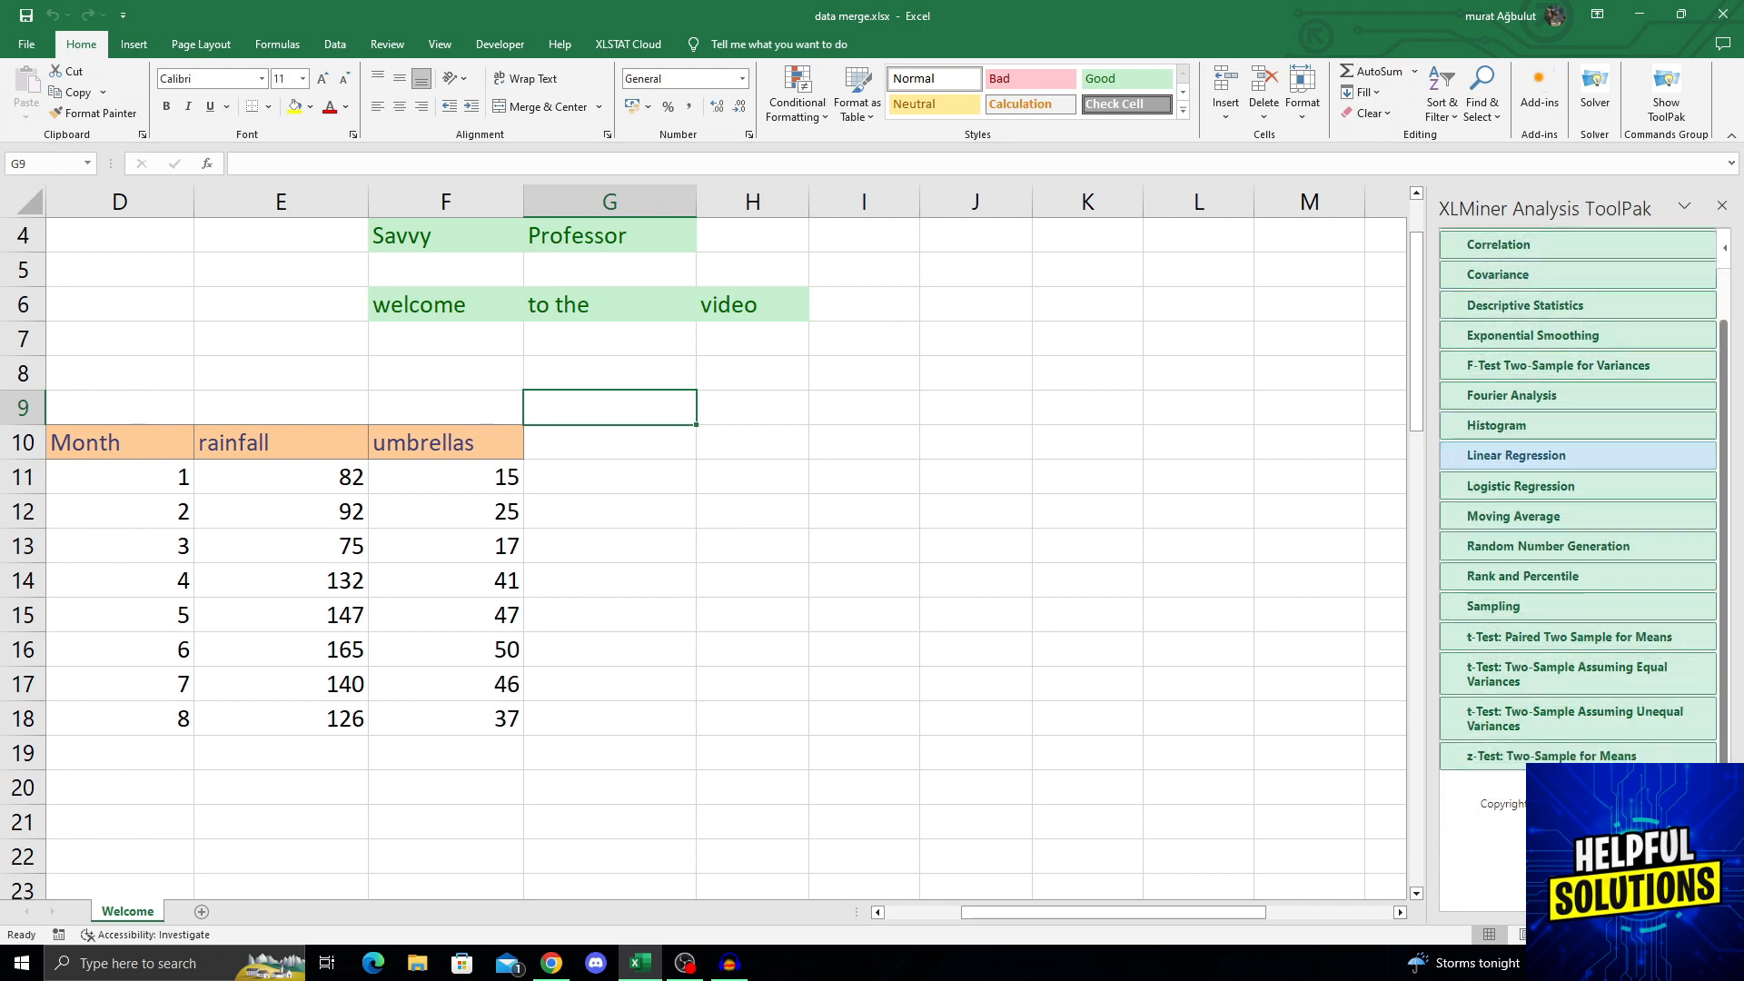
- Expand Linear Regression and set umbrellas F11:F18 as the Input Y Range
{"action": "left_click", "coordinate": [1515, 454]}
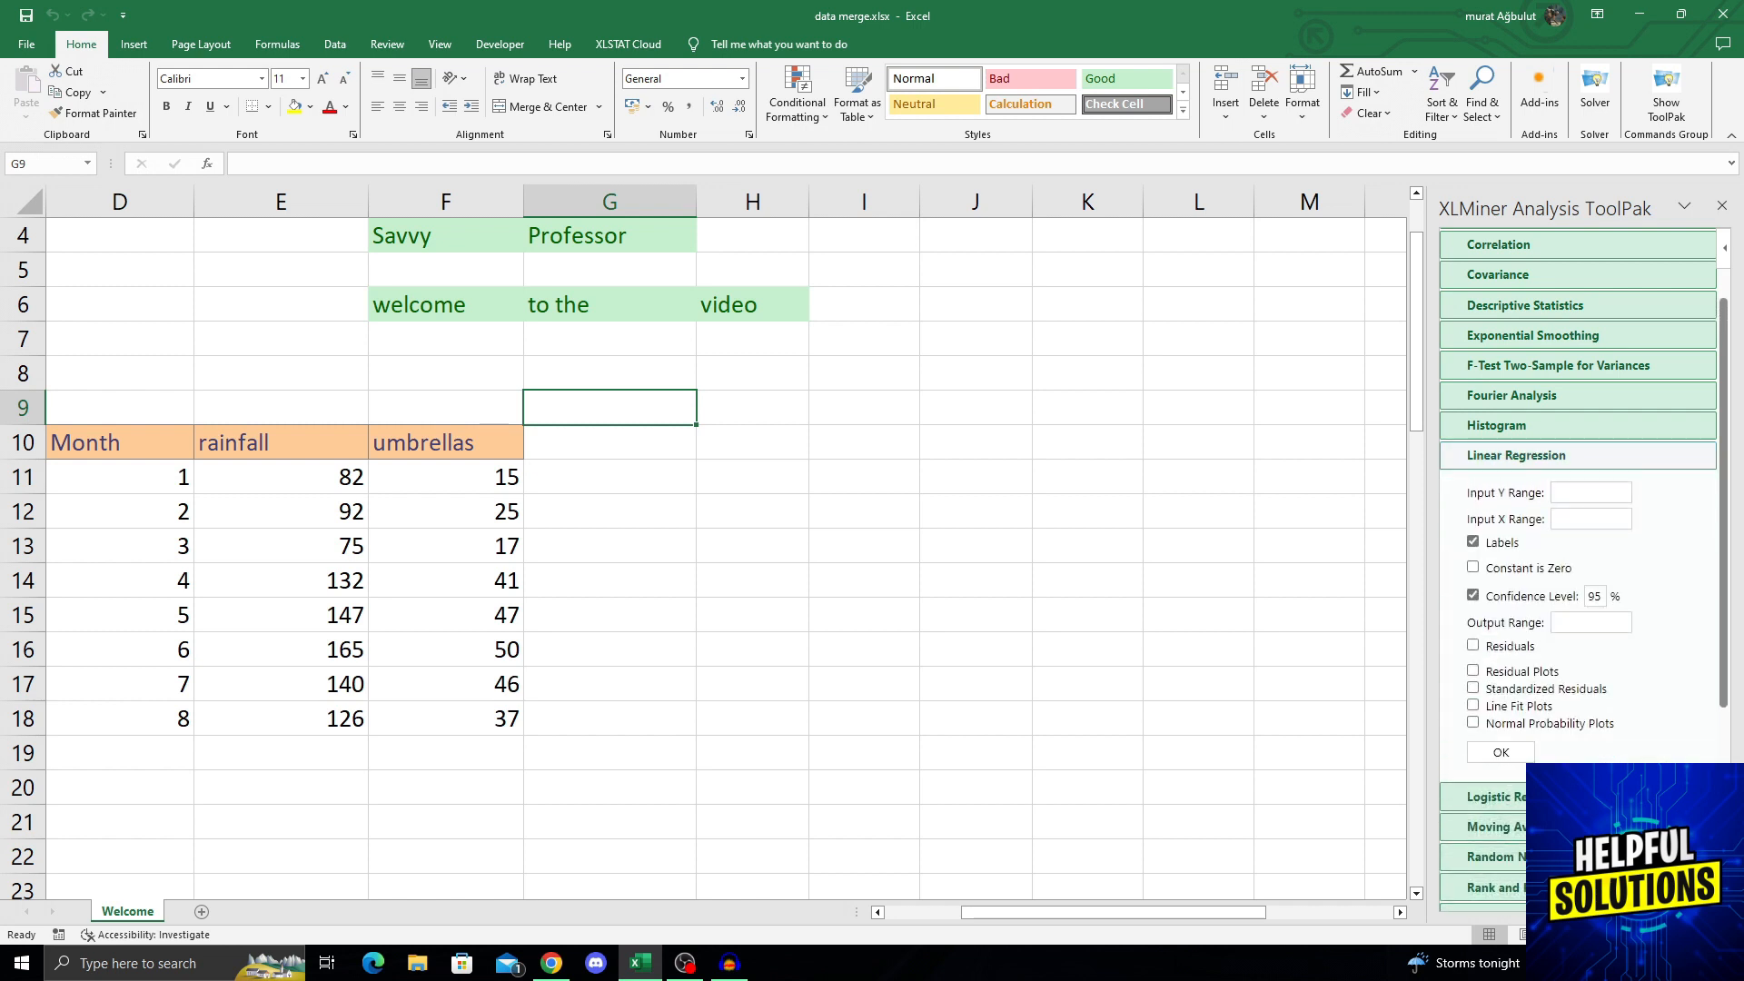
{"action": "left_click", "coordinate": [1591, 492]}
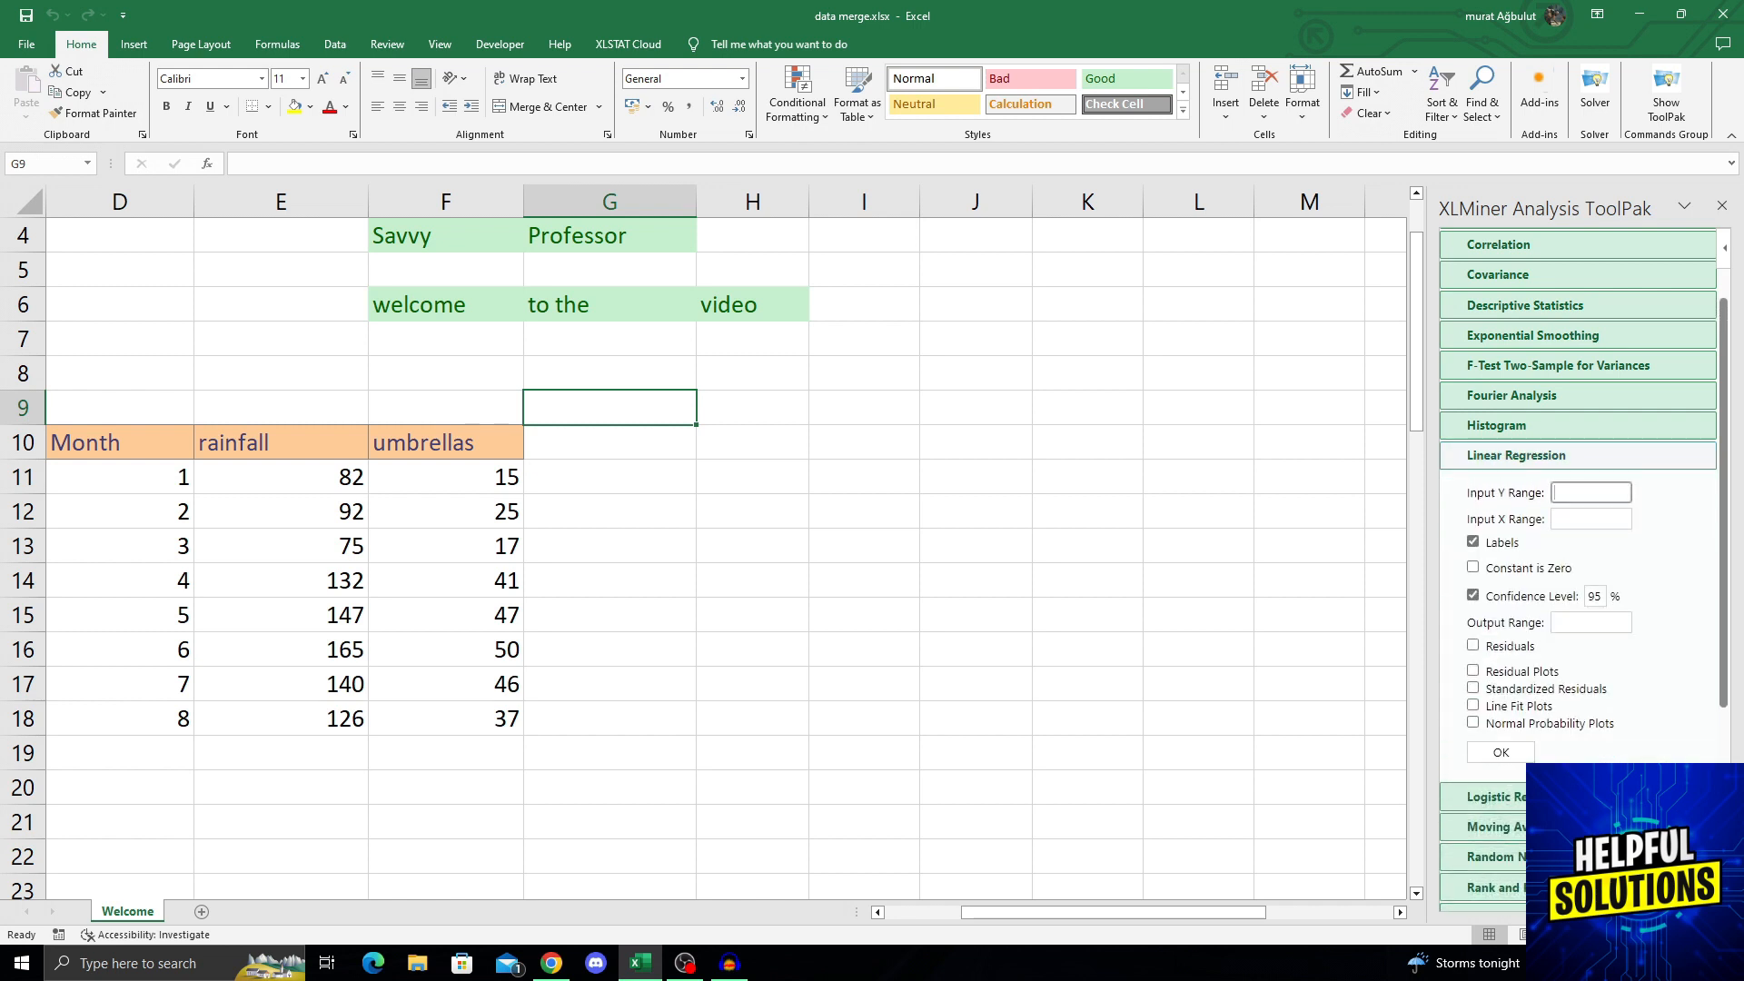
{"action": "left_click", "coordinate": [1591, 519]}
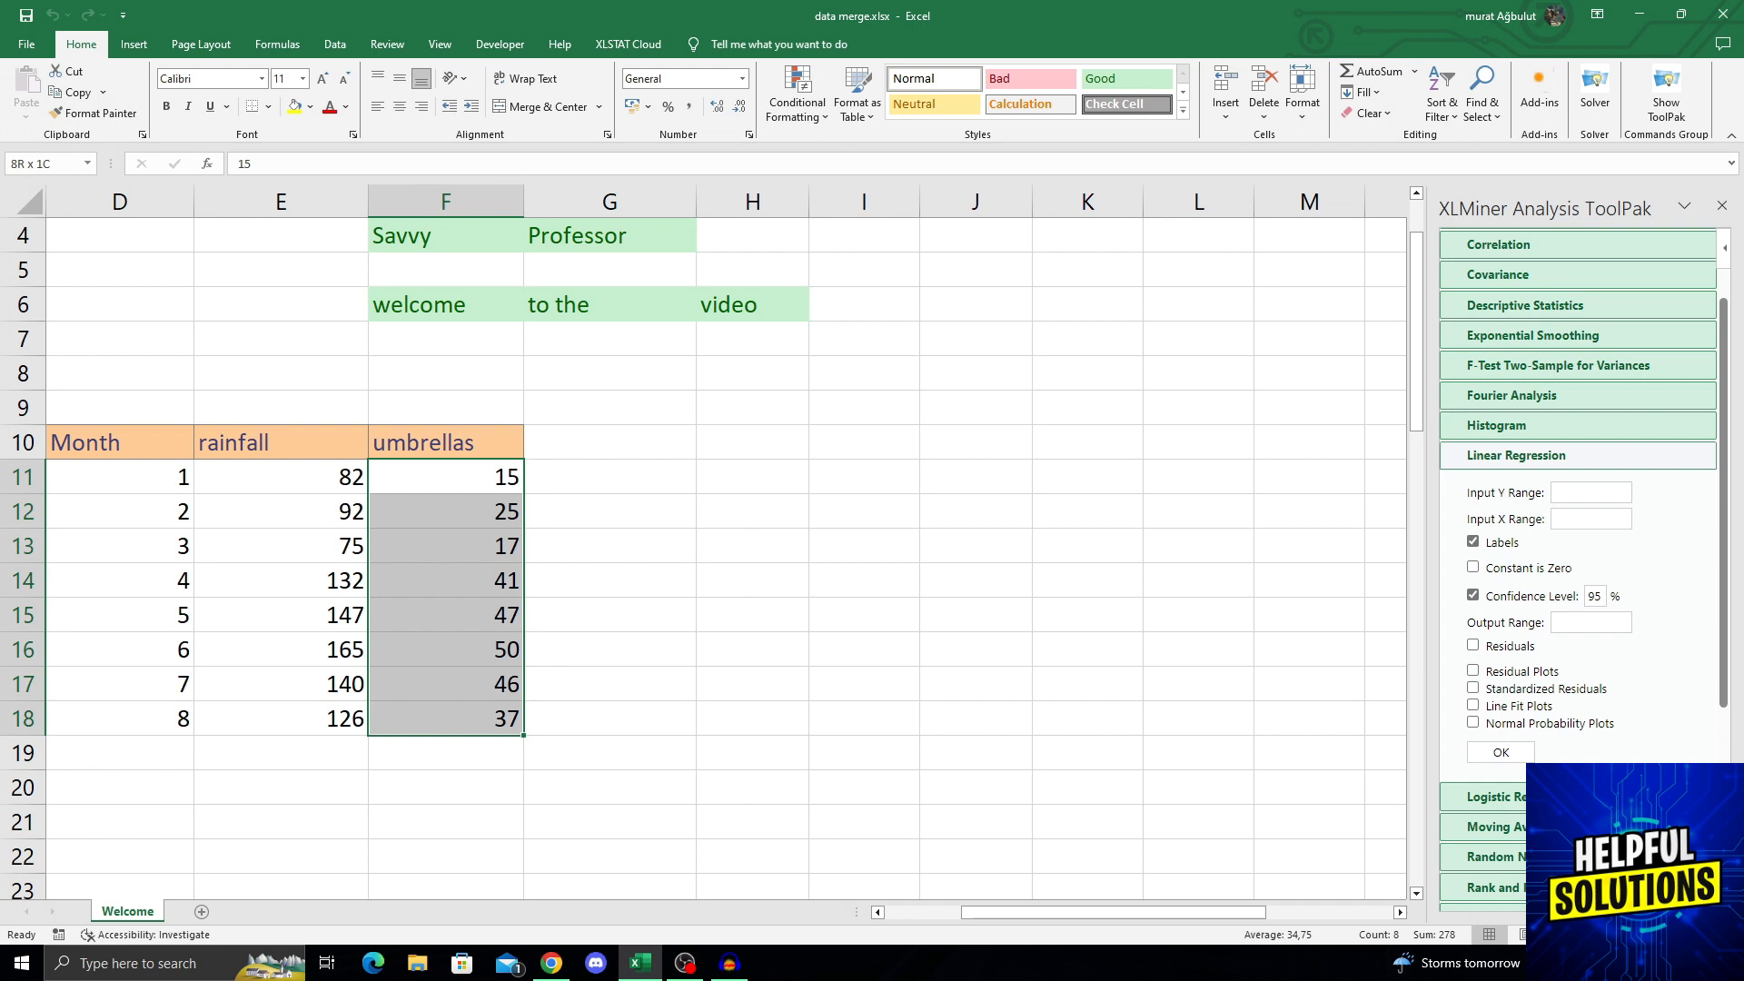
{"action": "left_click", "coordinate": [1591, 492]}
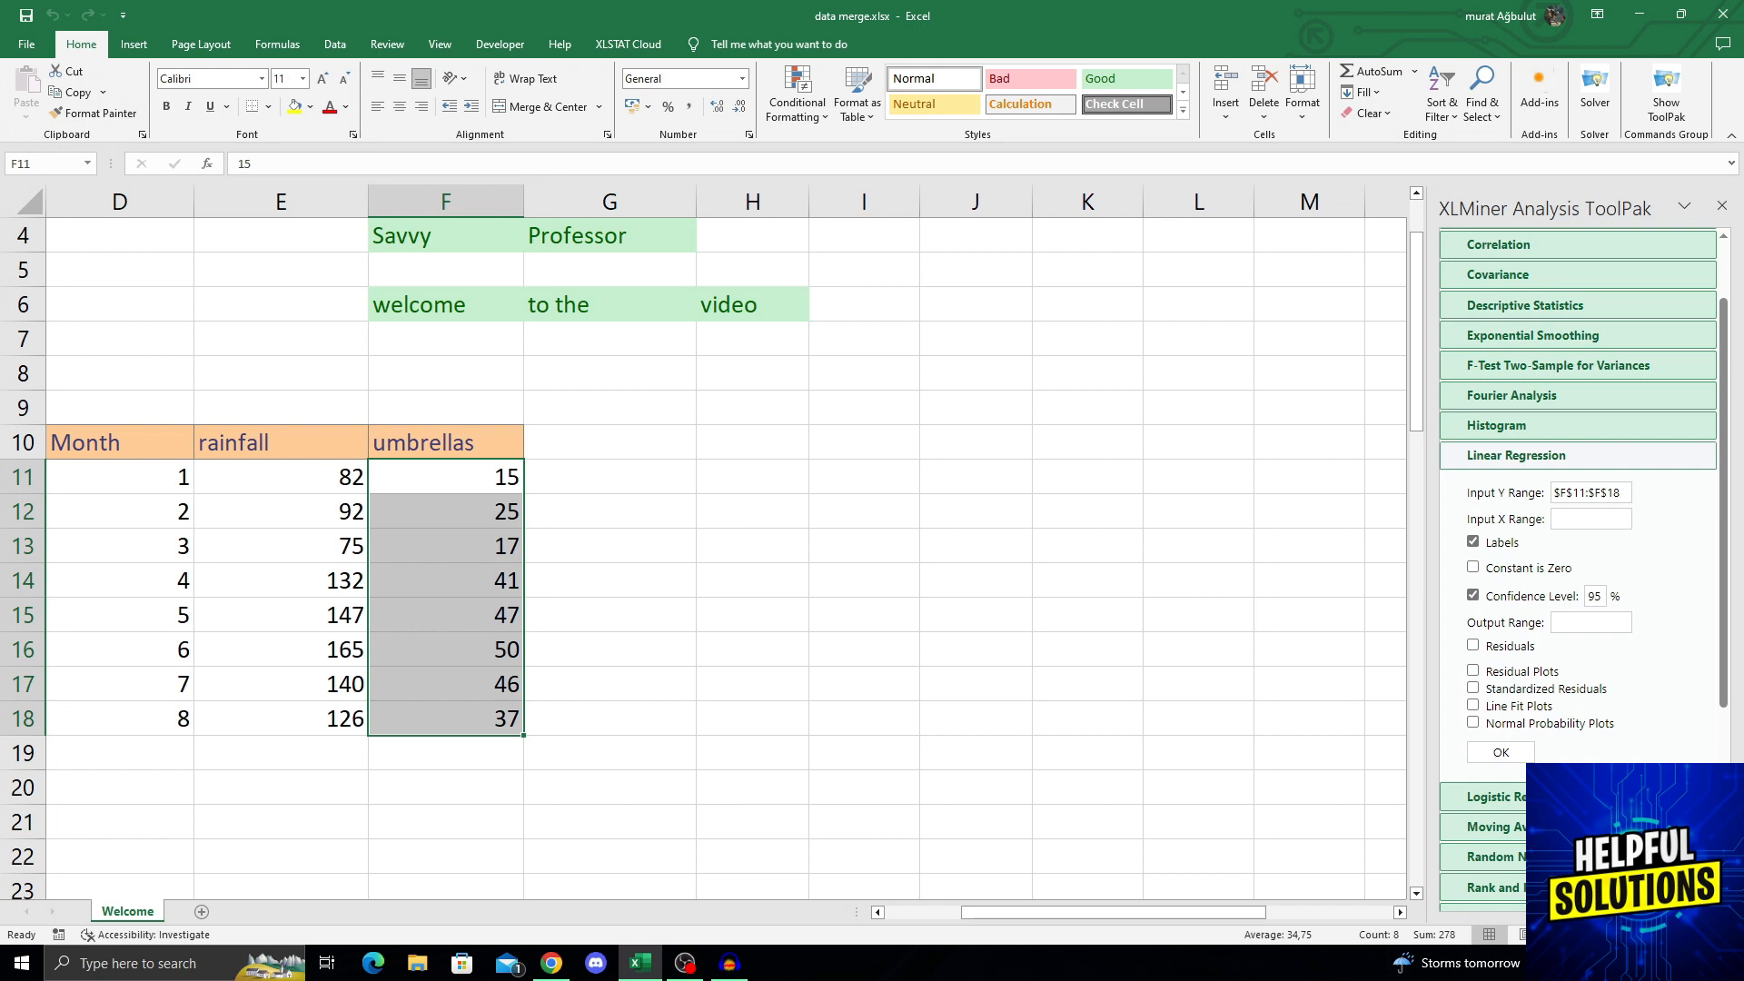
- Set rainfall E11:E18 as the Input X Range and include residuals
{"action": "left_click", "coordinate": [1591, 519]}
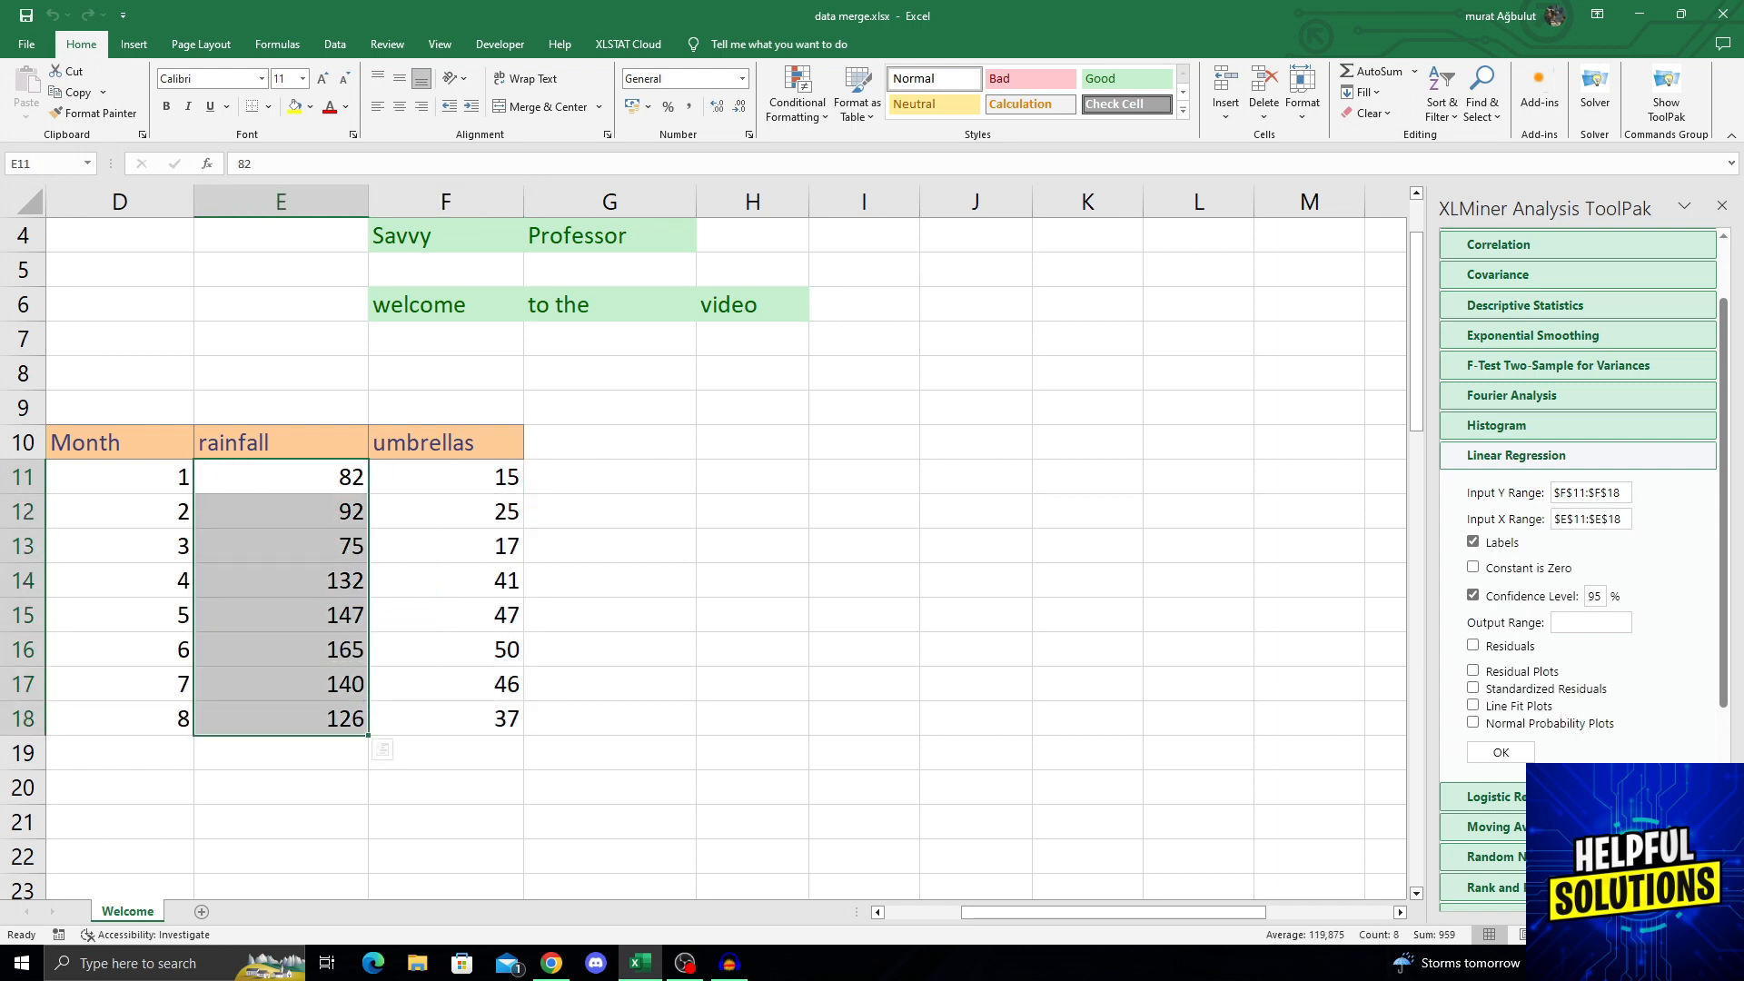
{"action": "left_click", "coordinate": [1471, 646]}
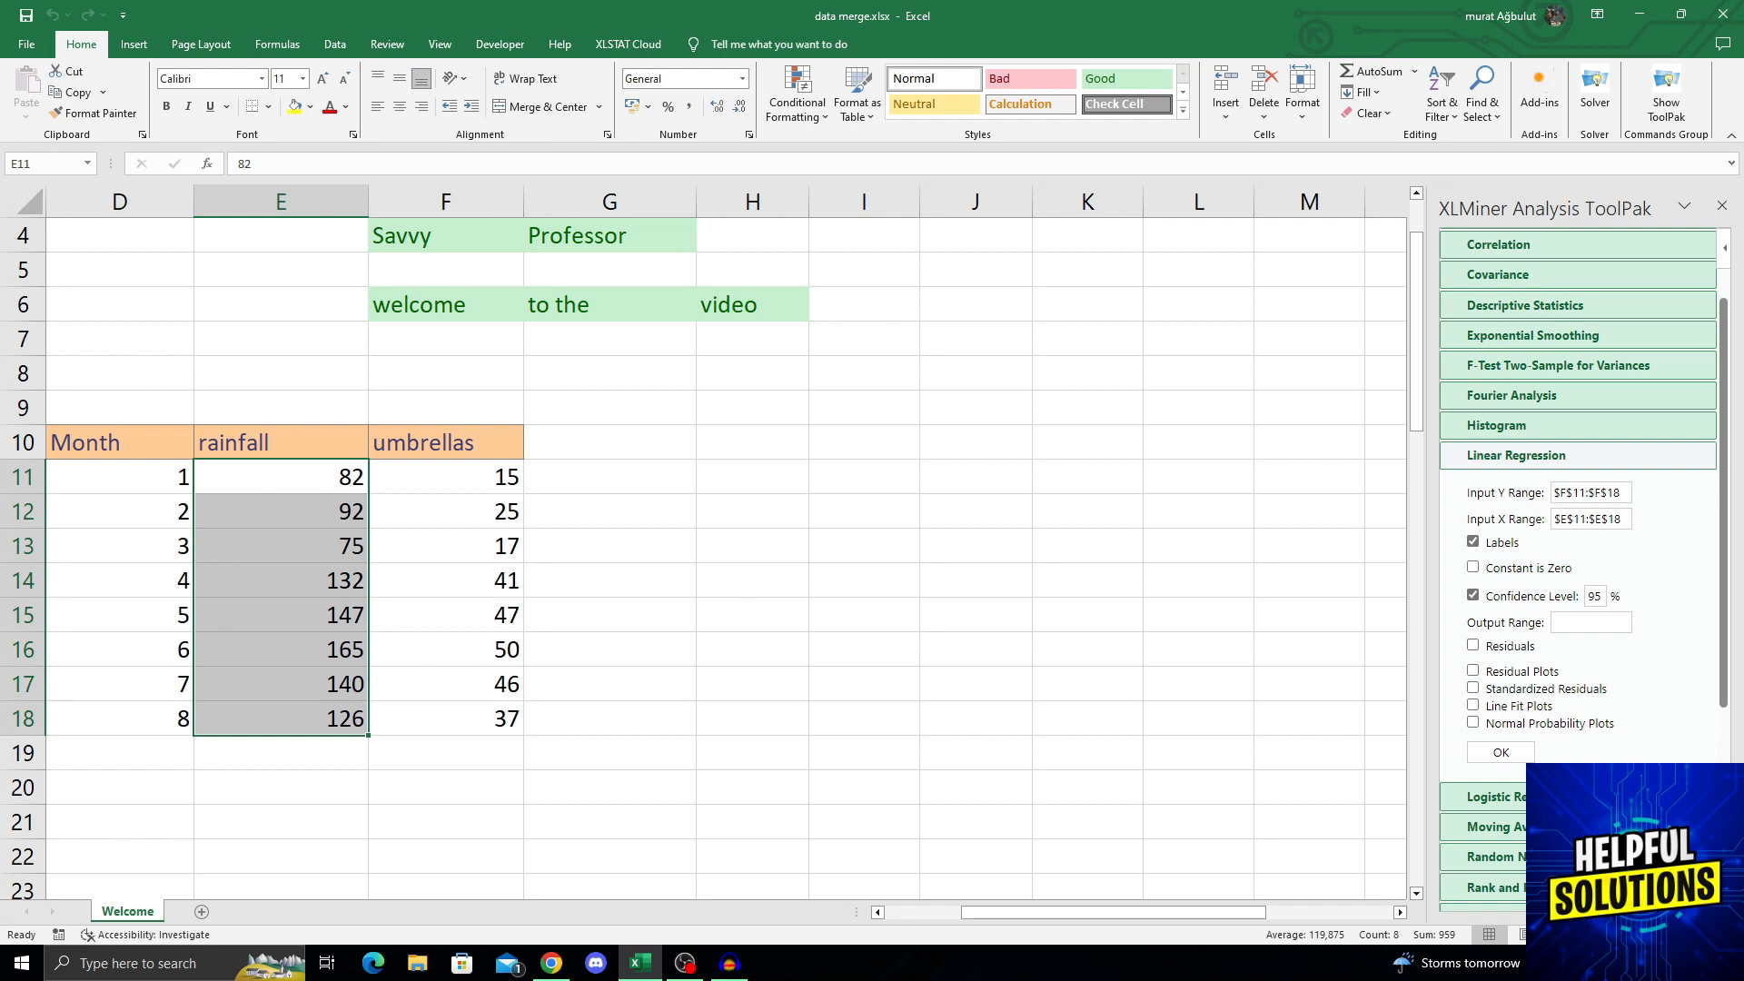
{"action": "left_click", "coordinate": [1471, 646]}
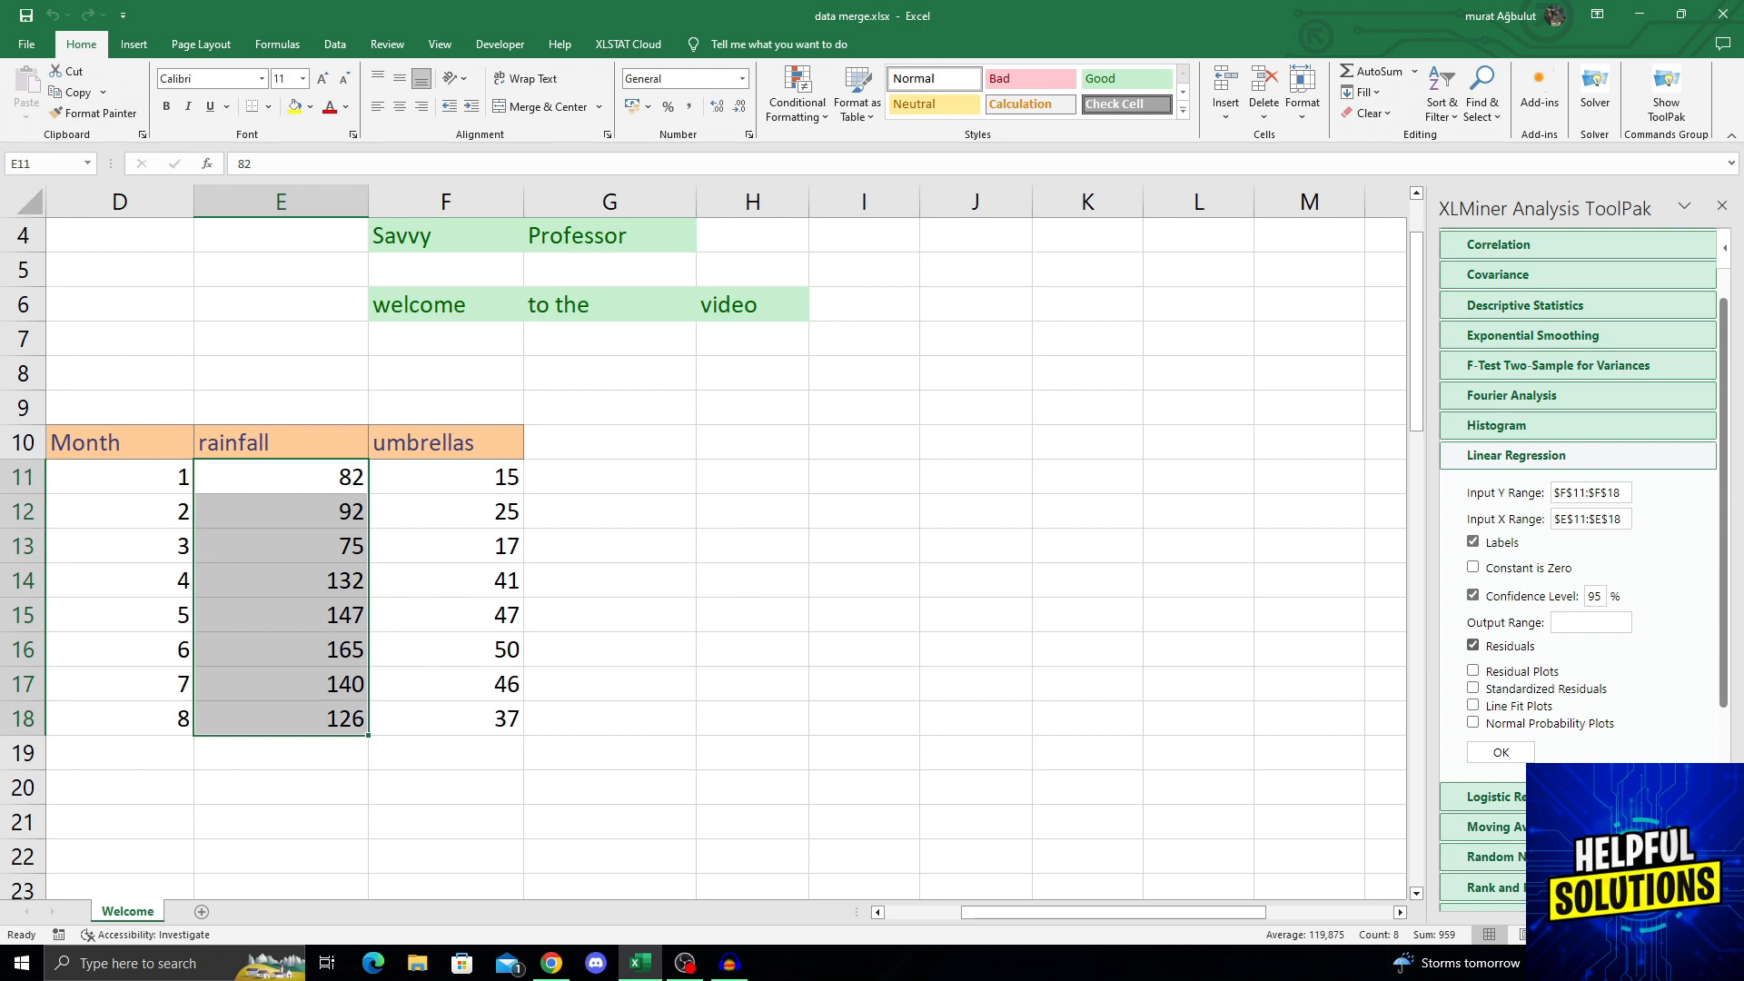
- Choose H10:J20 as the output range and run the regression, giving R Square 0.978
{"action": "left_click", "coordinate": [1591, 622]}
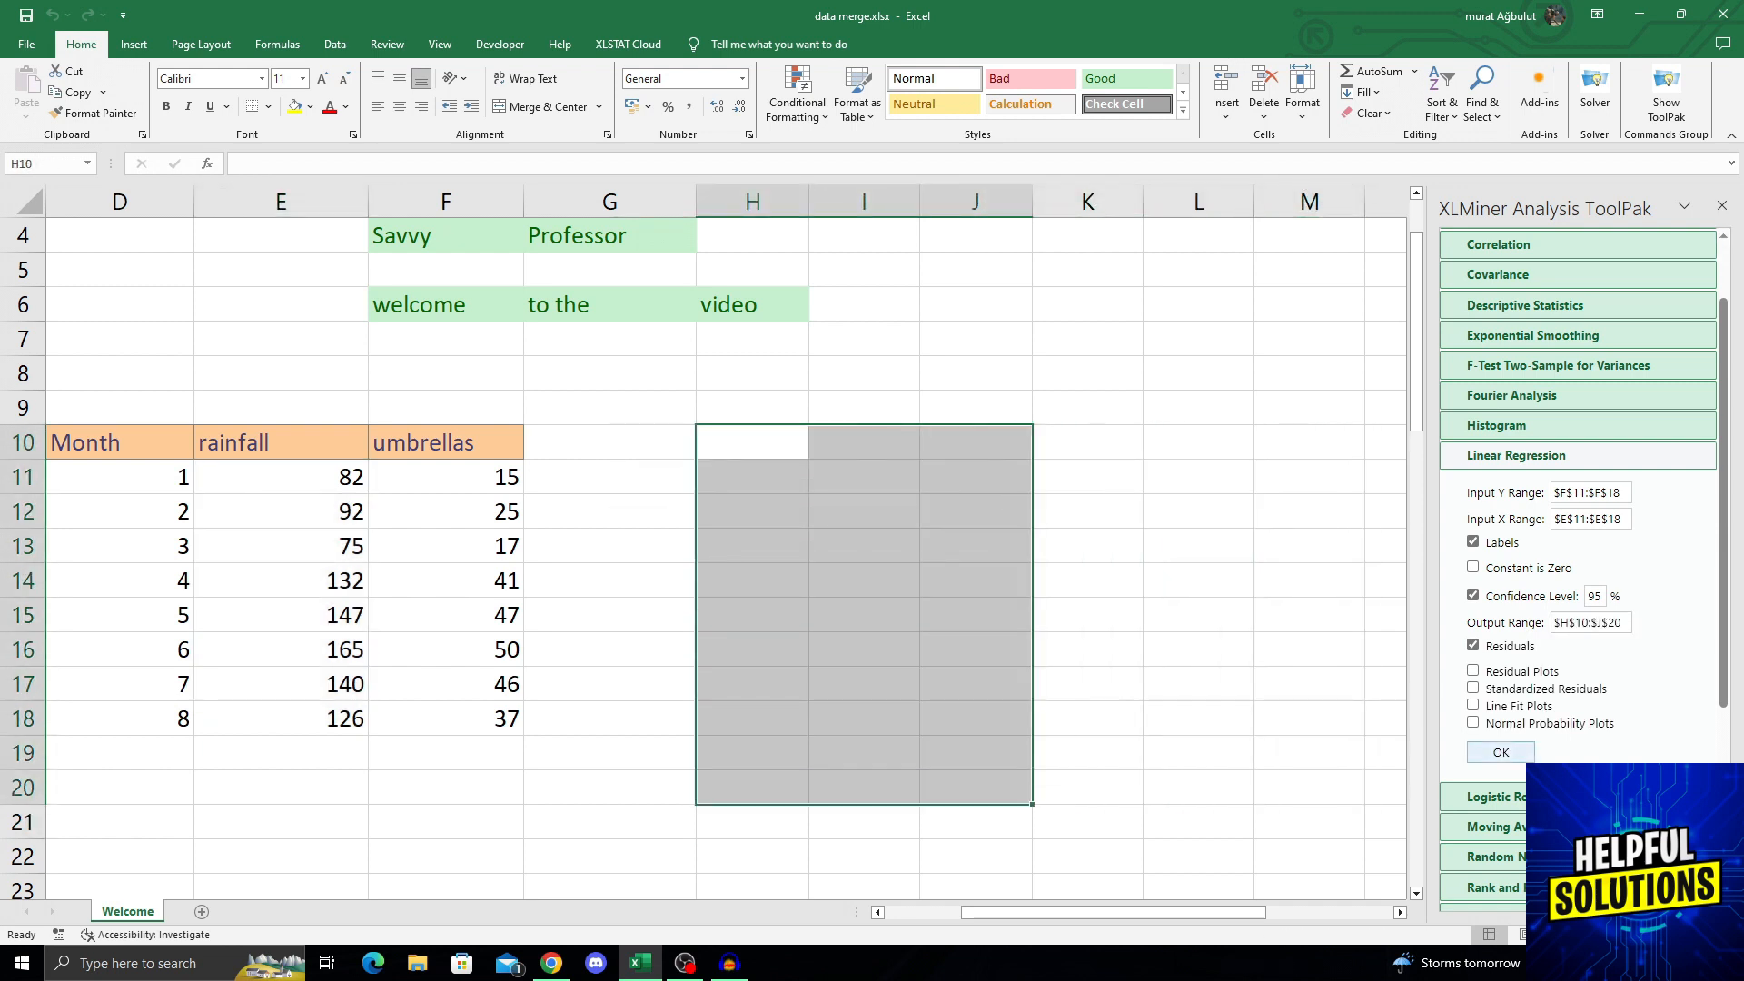
{"action": "left_click", "coordinate": [1500, 752]}
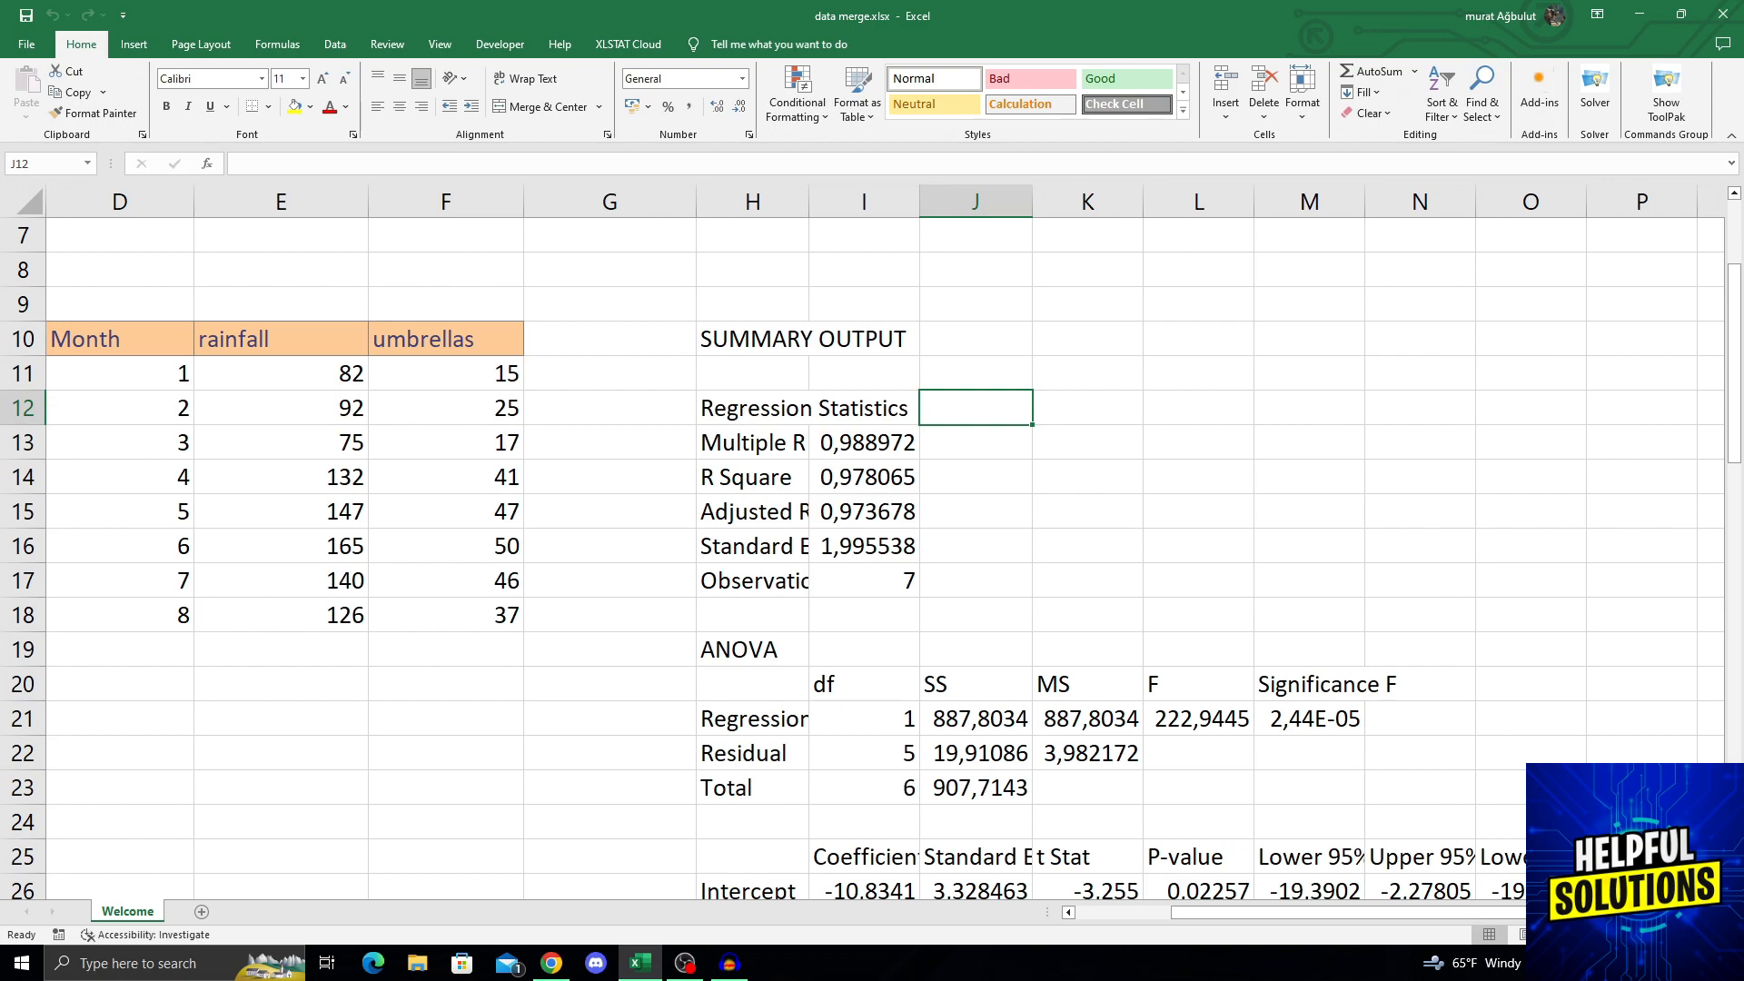
- Scroll down to the residual output listing predicted umbrellas and residuals
{"action": "scroll", "scroll_direction": "down", "scroll_amount": 3}
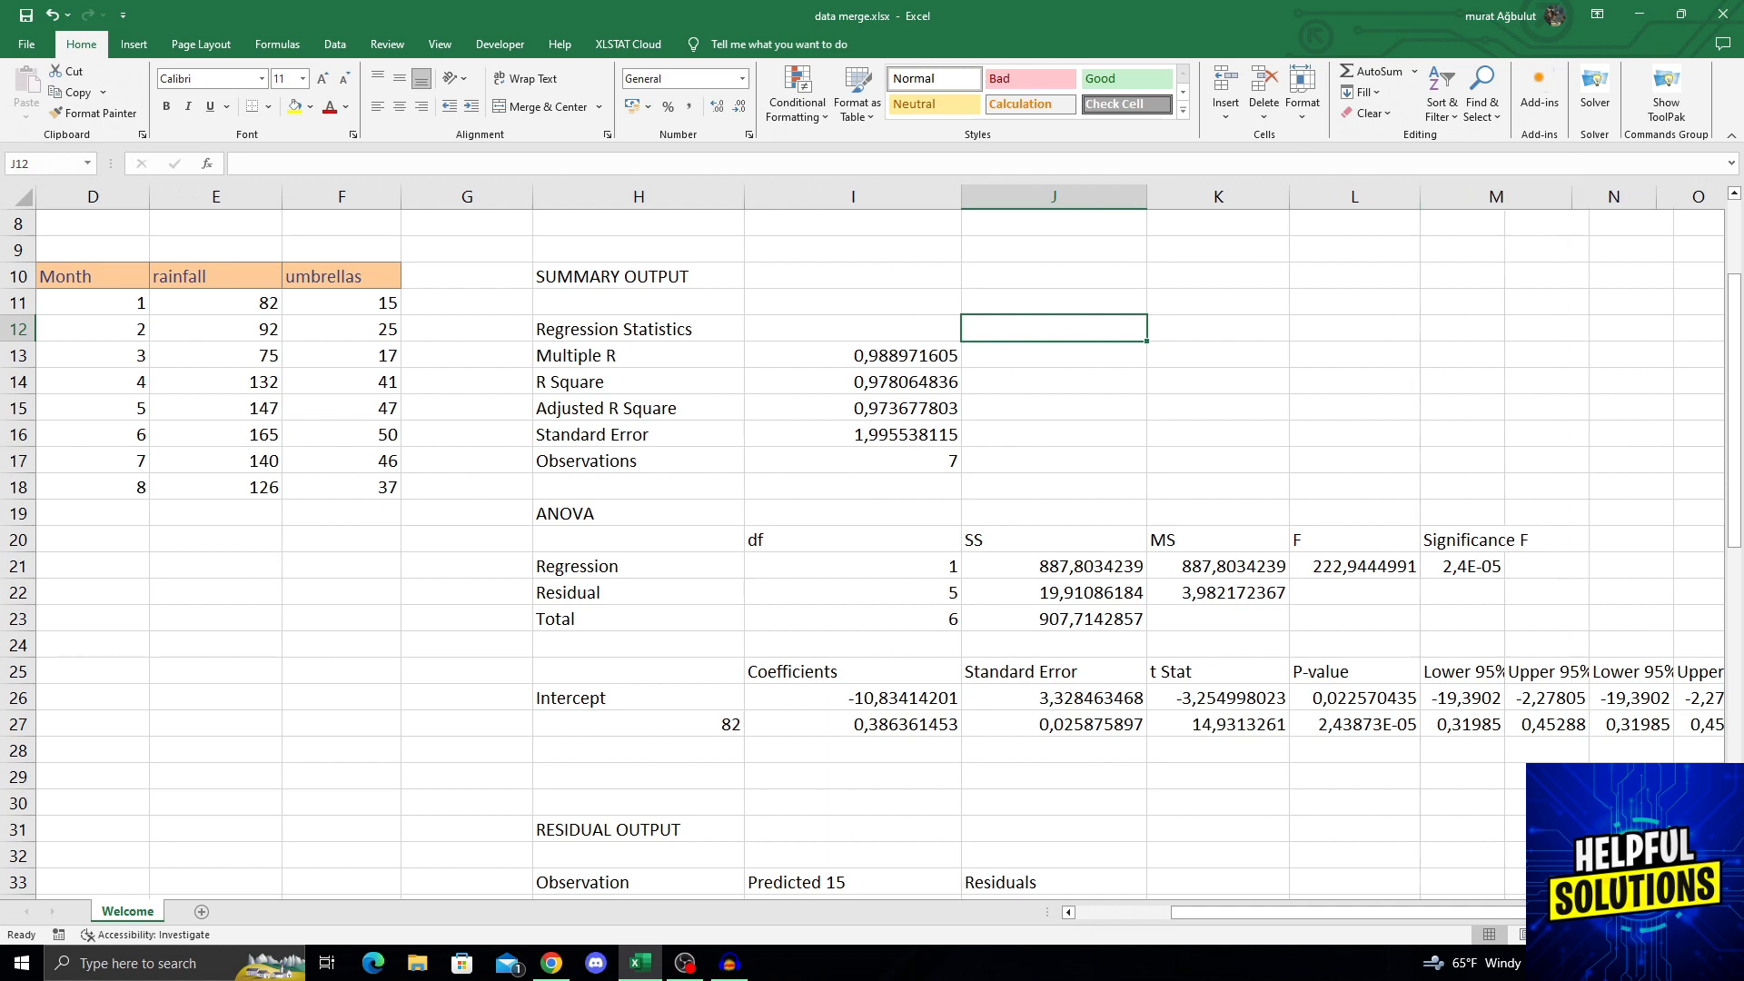
{"action": "scroll", "scroll_direction": "down", "scroll_amount": 3}
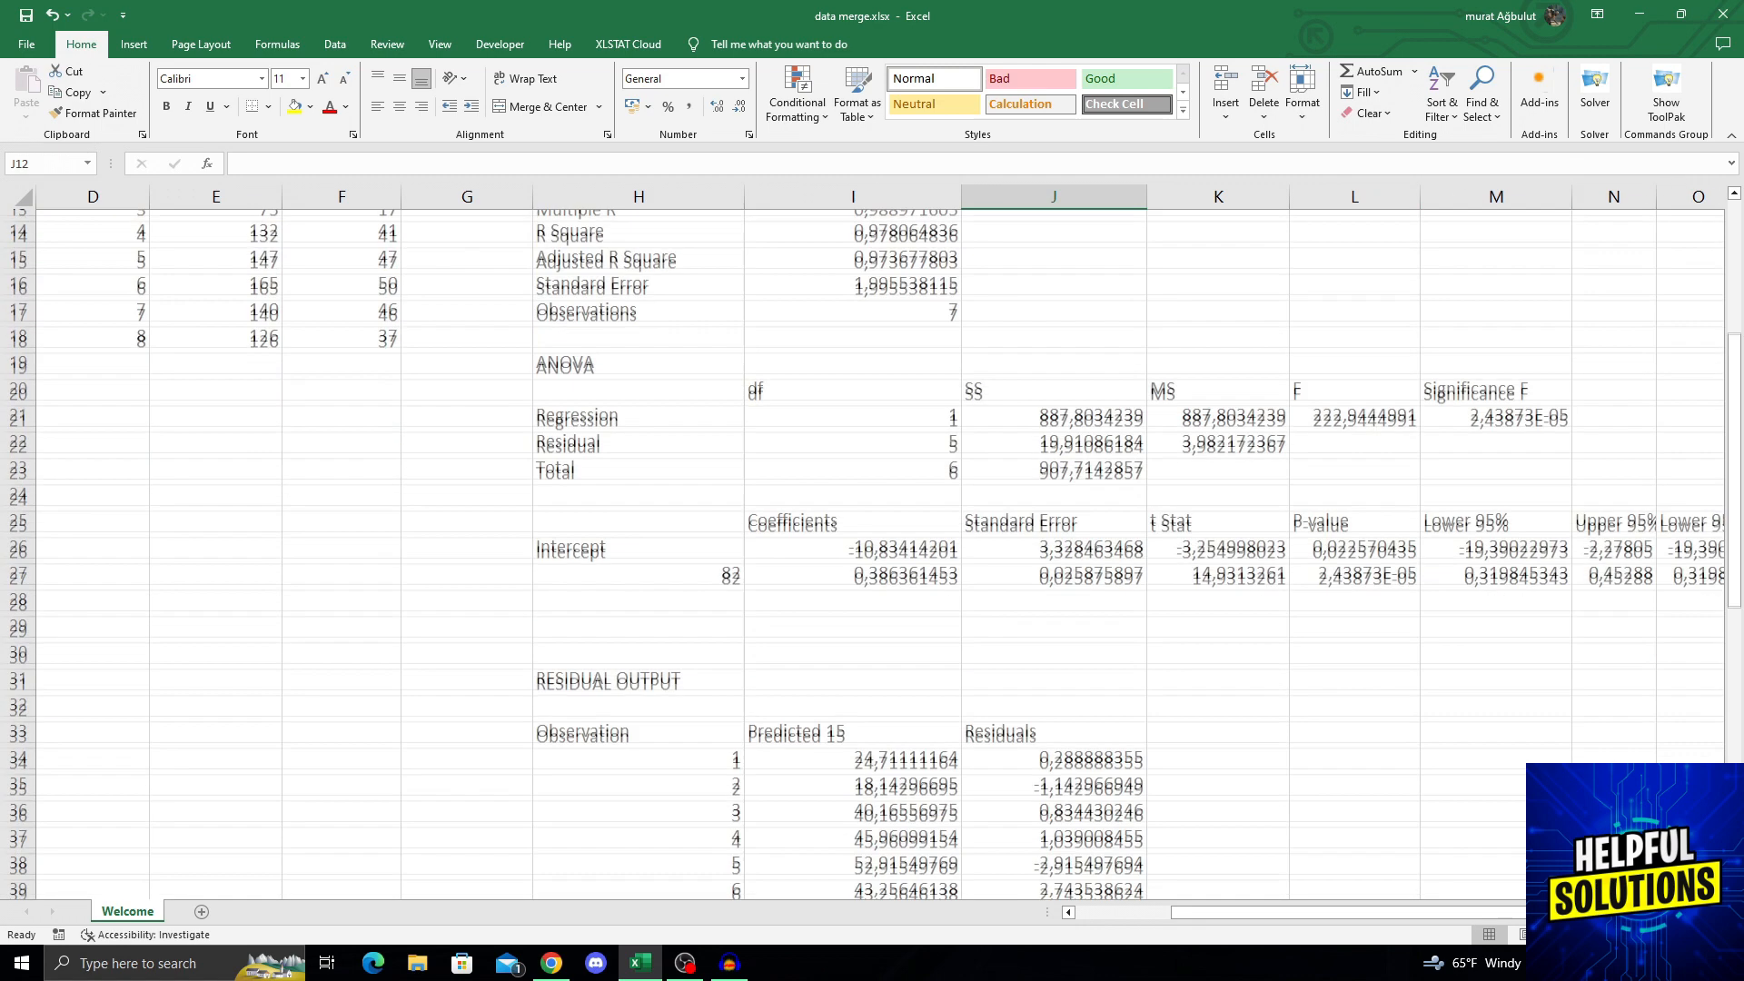